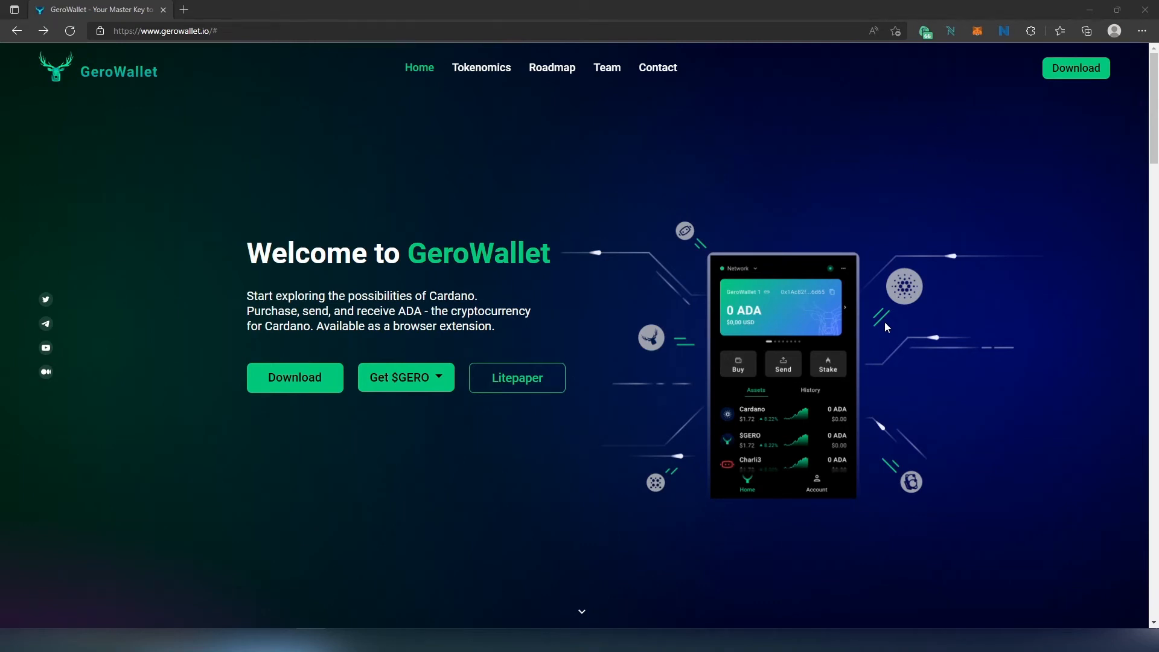
mouse_move(294, 109)
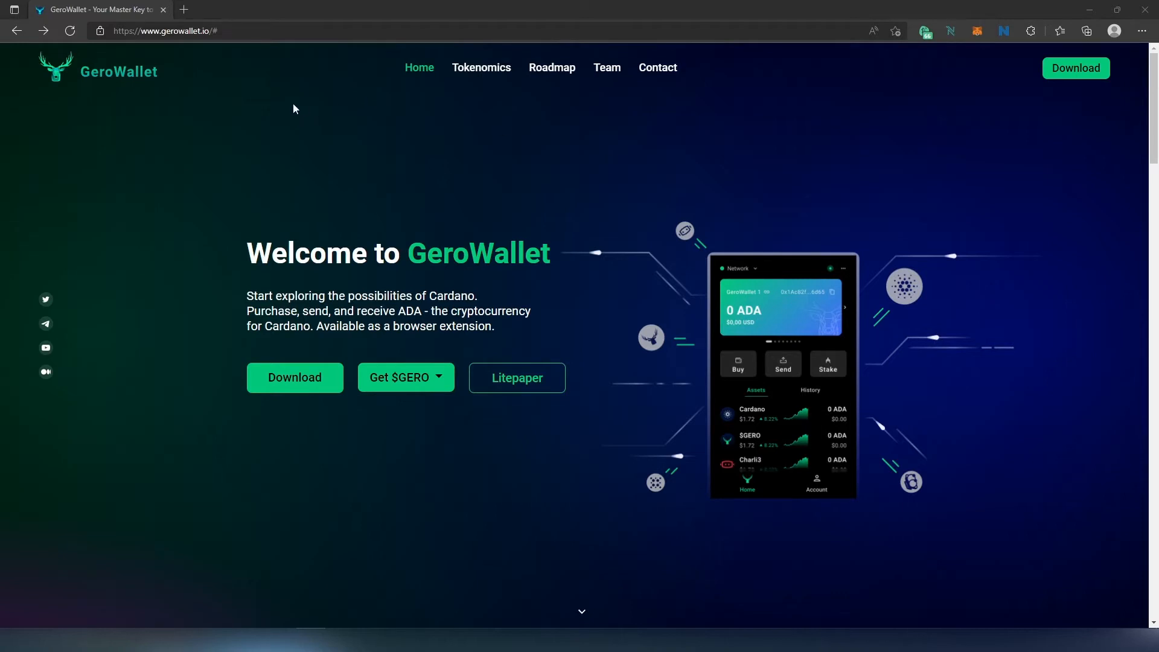
mouse_move(450, 189)
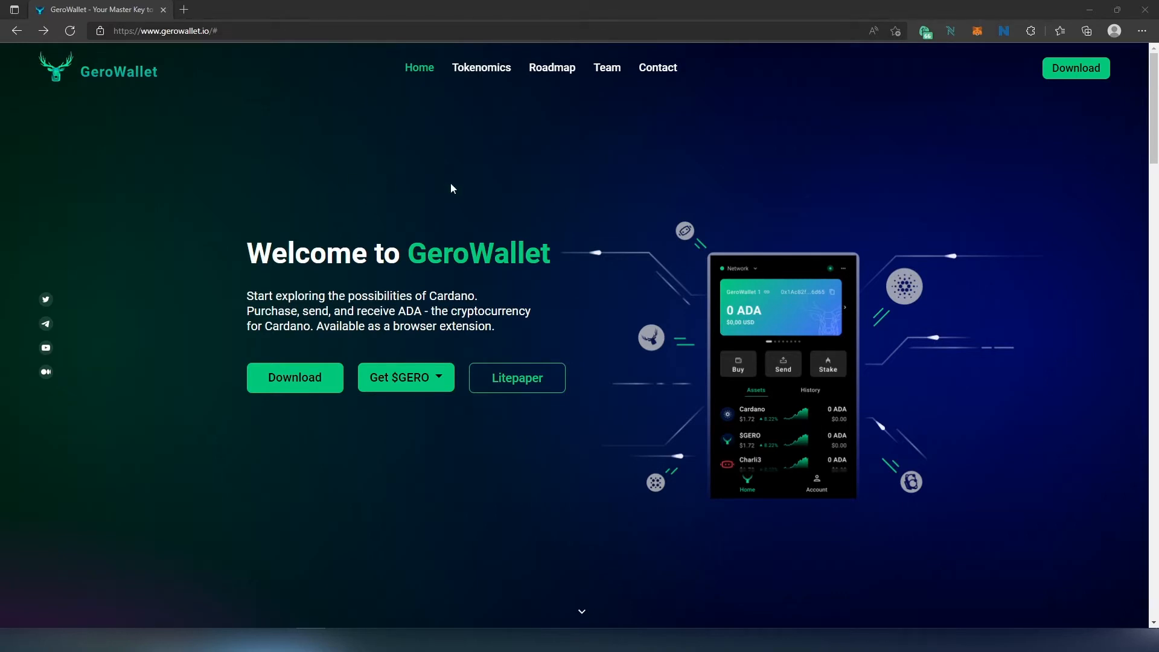
mouse_move(708, 364)
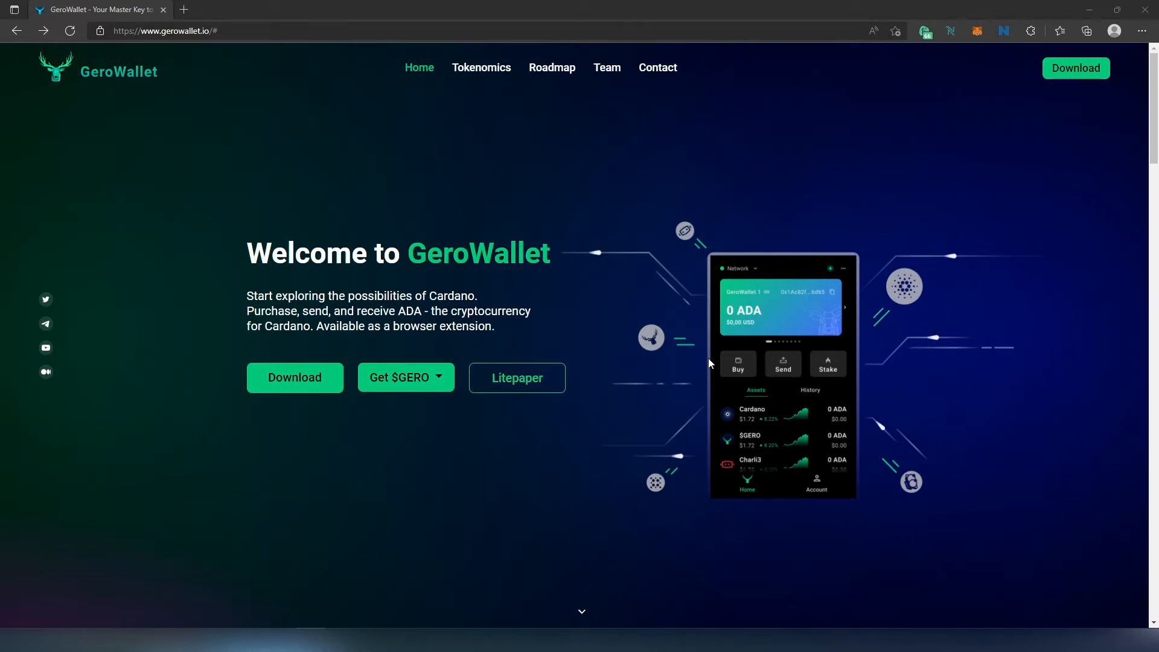
- Browse the GeroWallet site and reach its extension download page in the Chrome Web Store
scroll("down", 3)
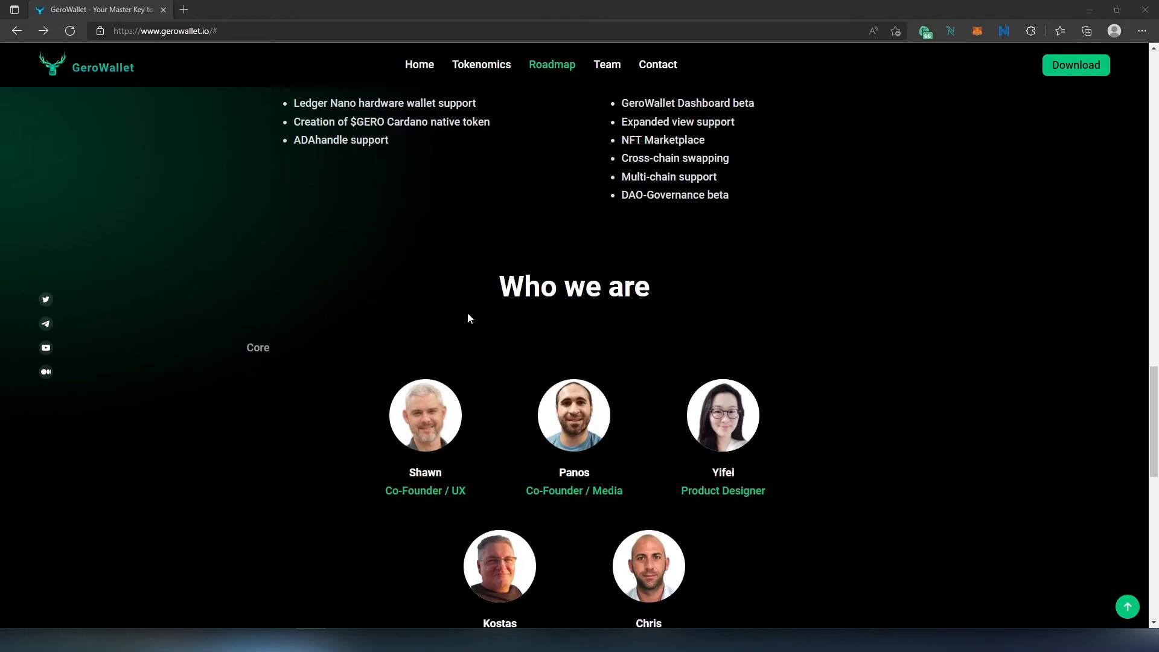
left_click(657, 64)
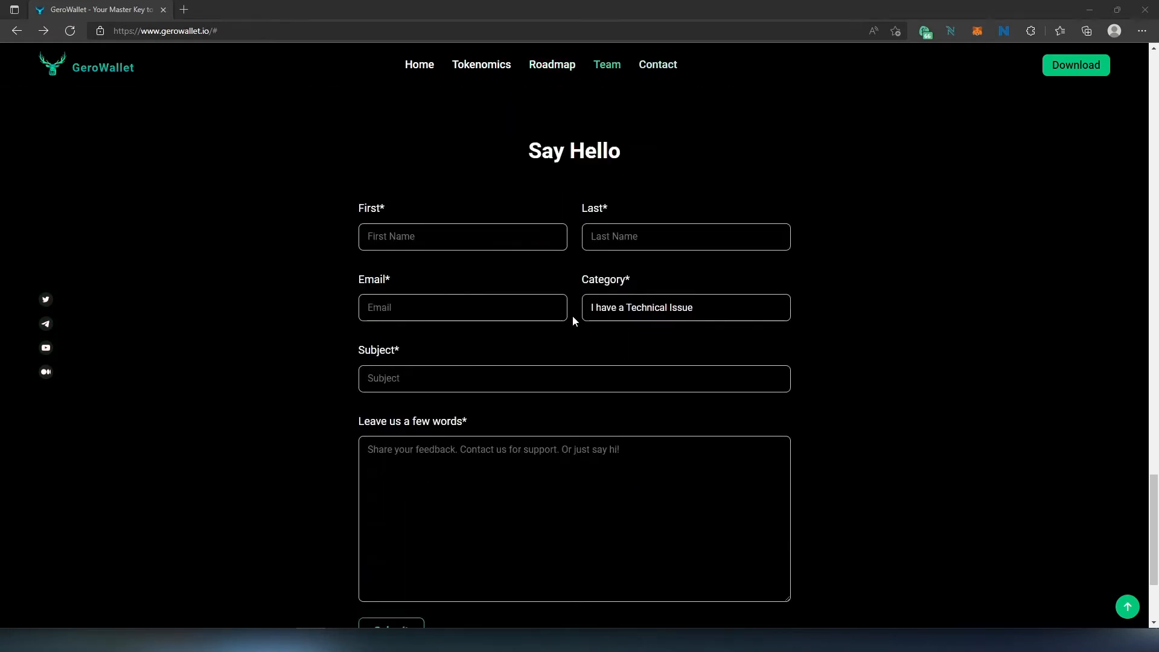
left_click(419, 64)
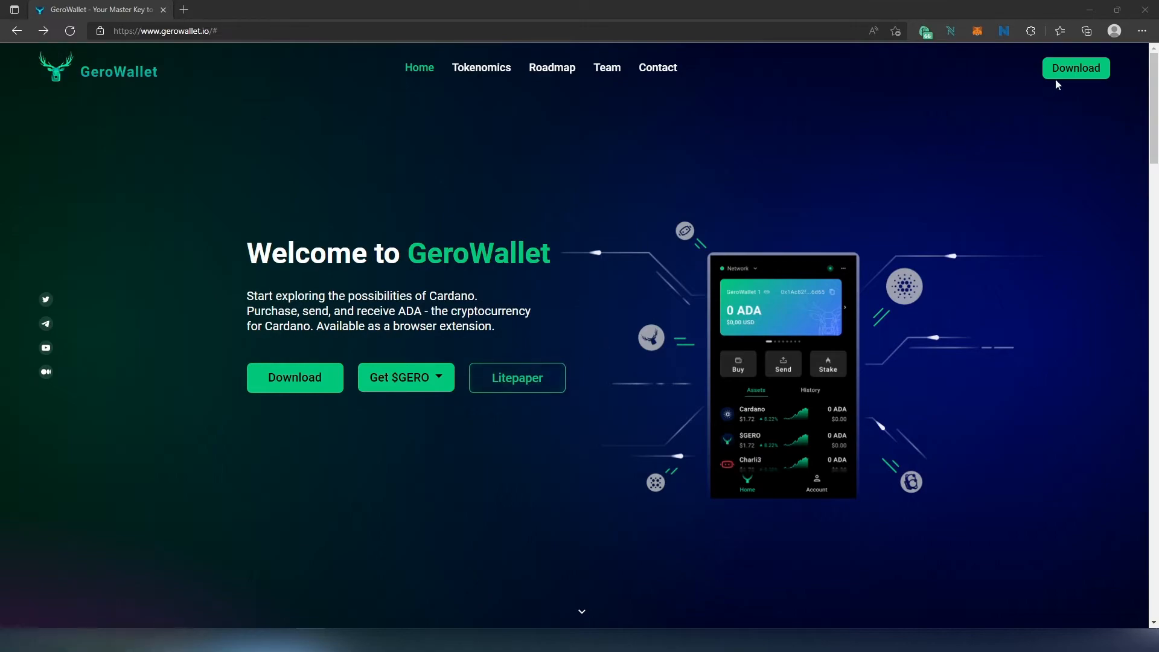
left_click(1076, 67)
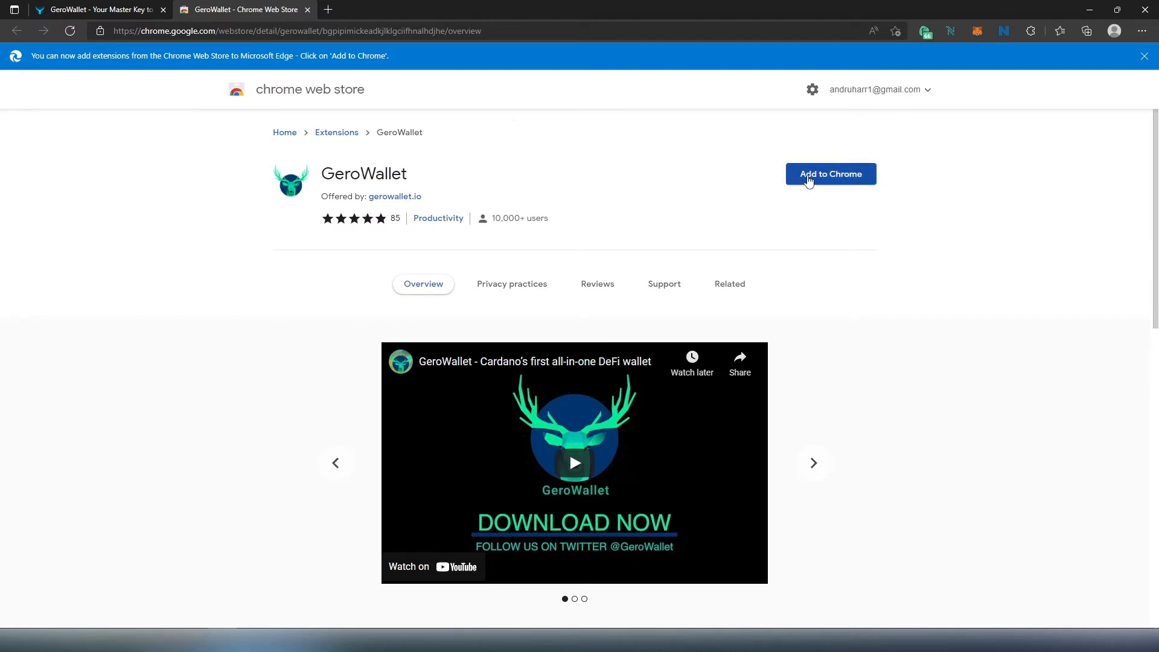
mouse_move(845, 183)
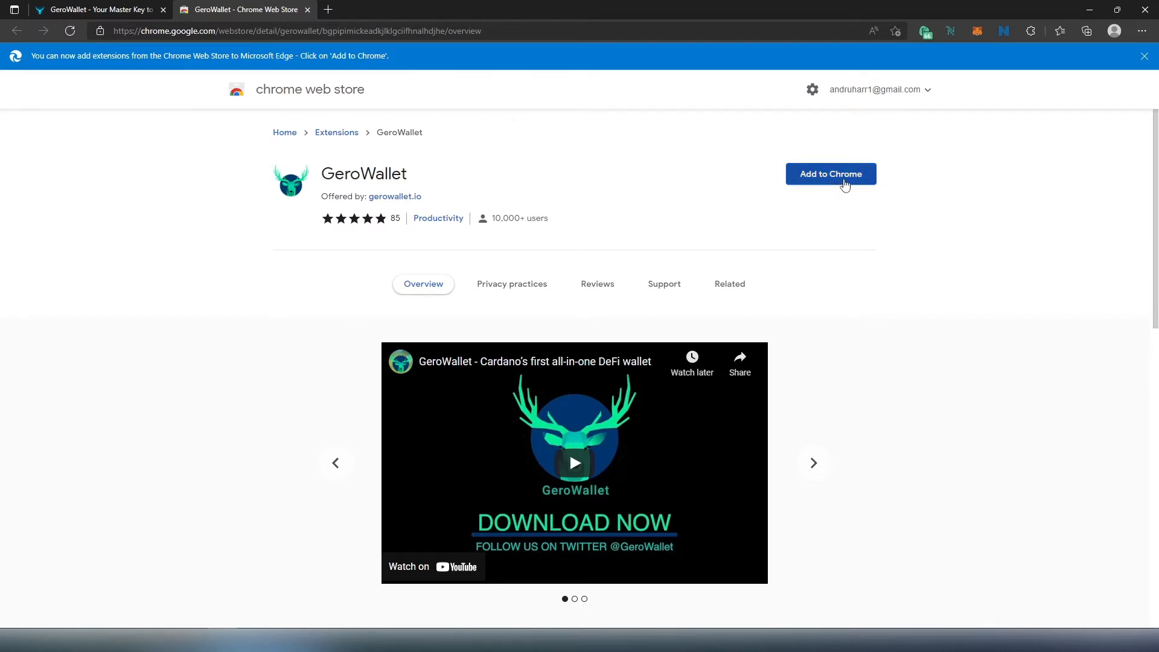
mouse_move(826, 186)
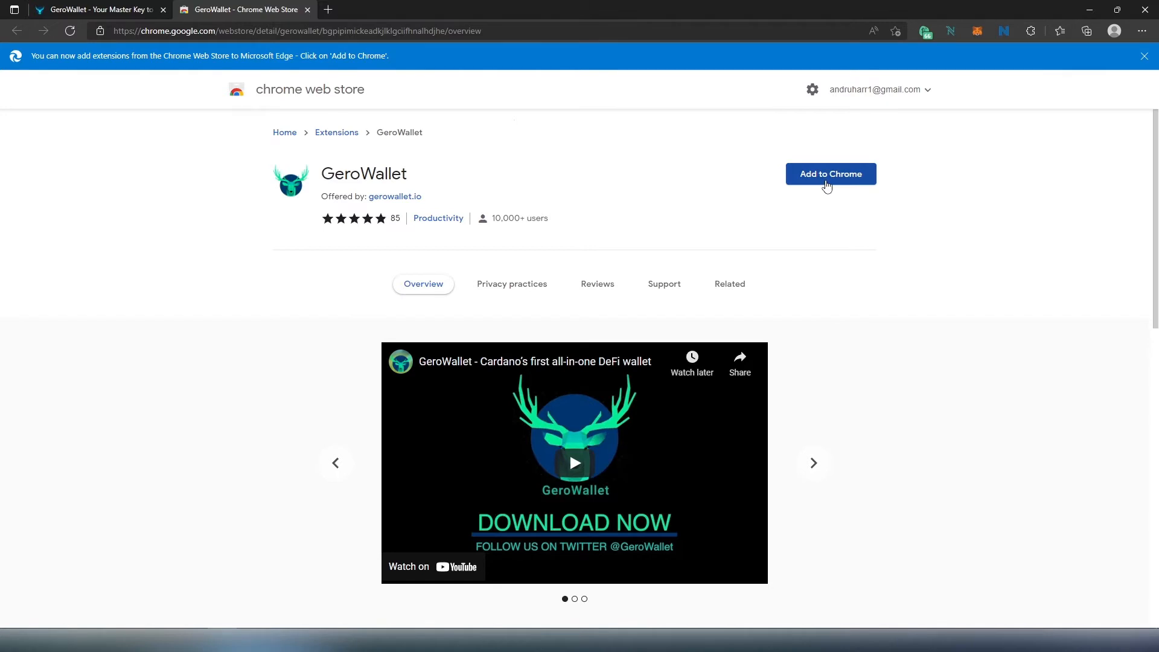
- Add the GeroWallet extension to Edge and dismiss the extension-added notice
left_click(830, 174)
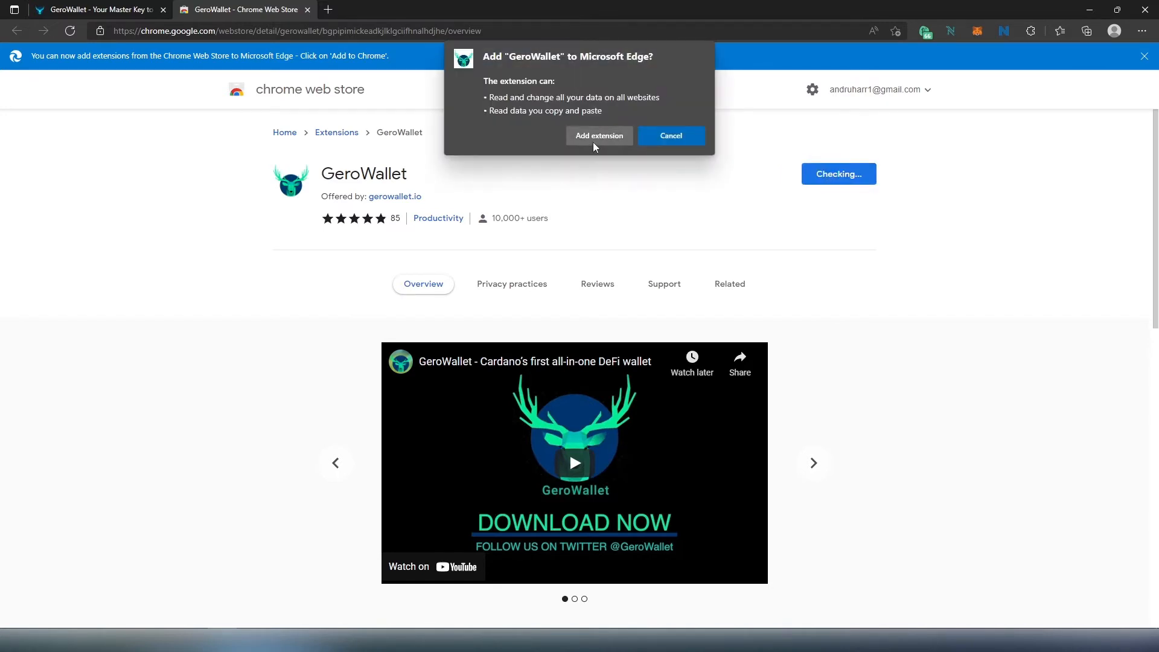
left_click(598, 135)
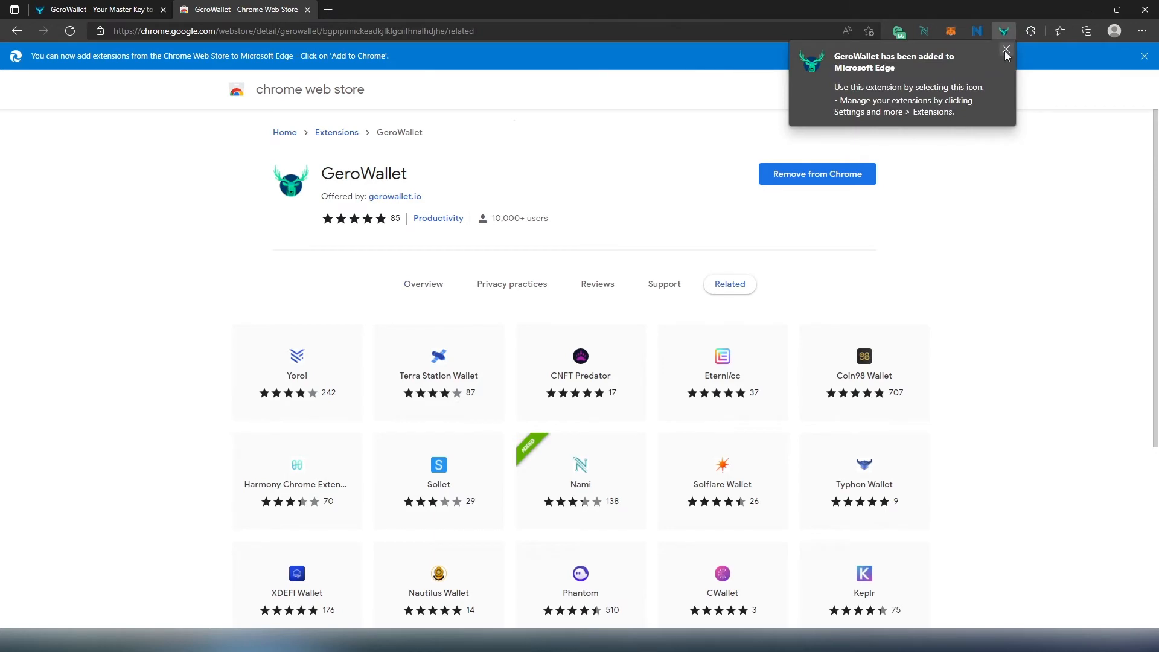
left_click(1006, 50)
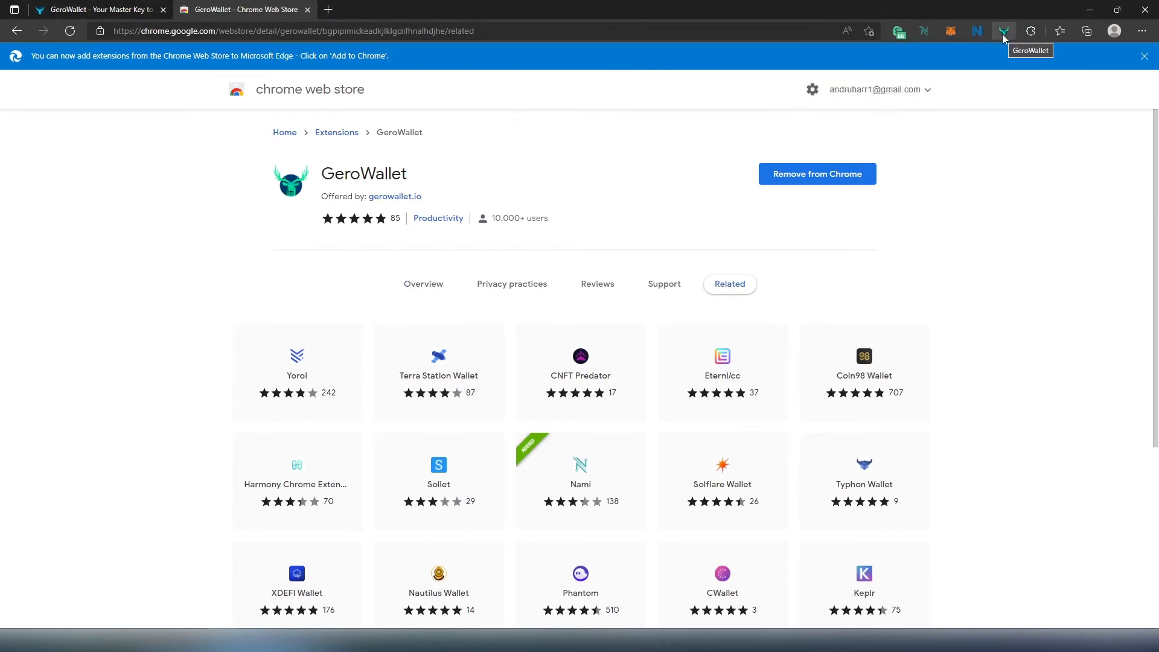
- Launch the installed GeroWallet and begin wallet setup with English as the language
left_click(1003, 31)
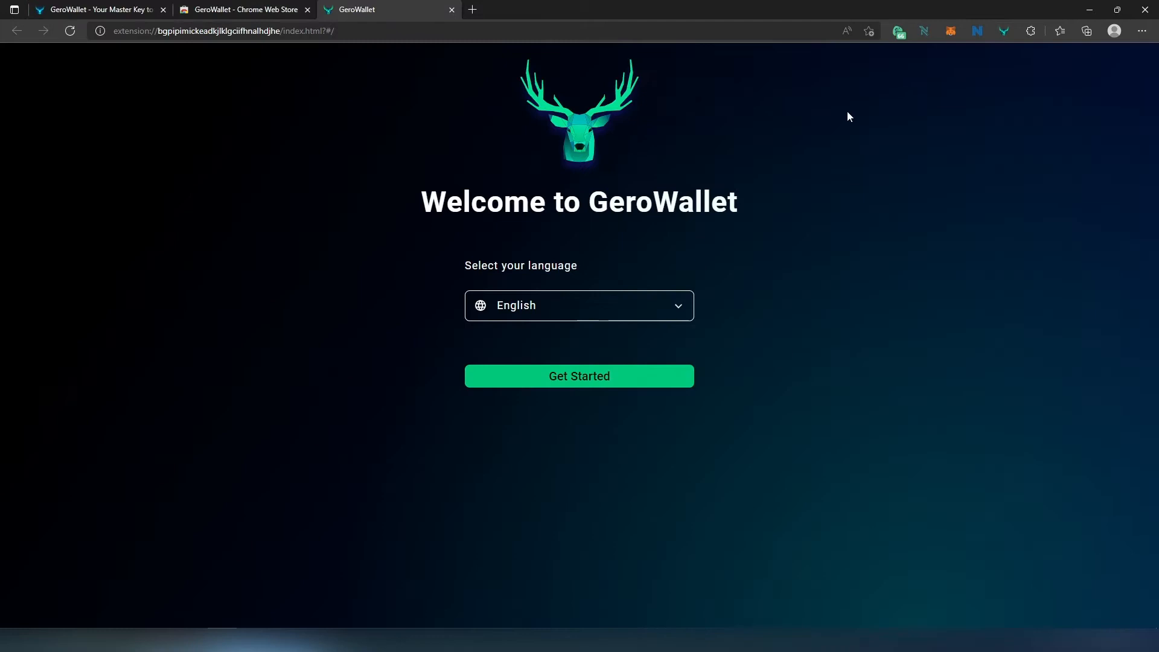
mouse_move(735, 183)
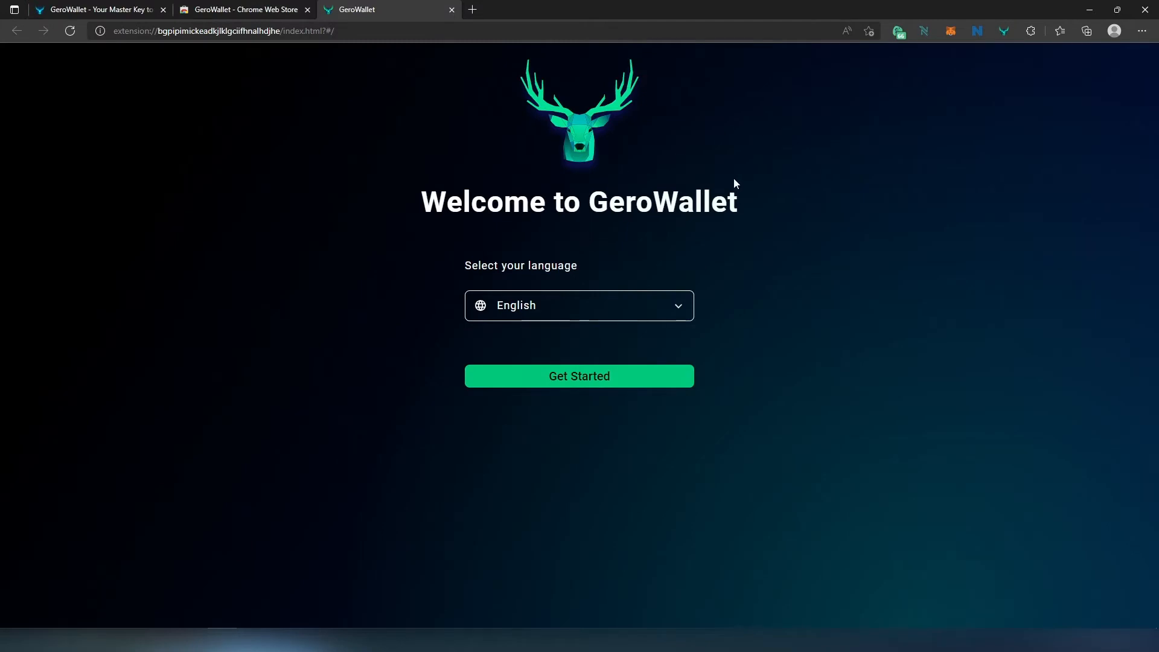
mouse_move(598, 286)
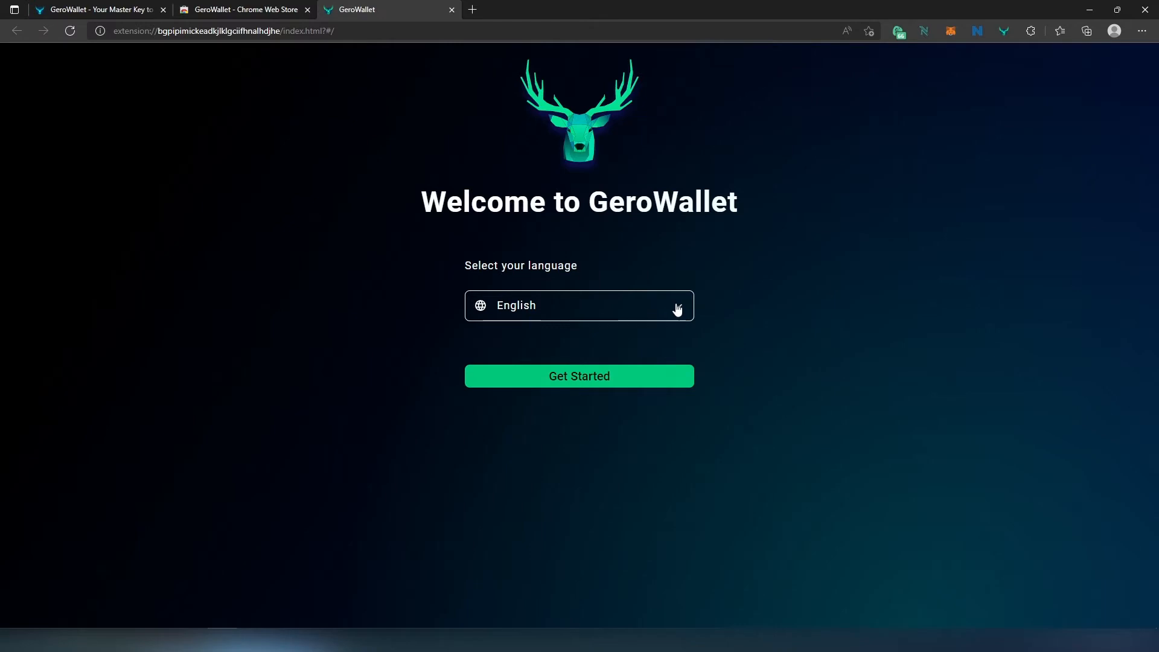
left_click(578, 305)
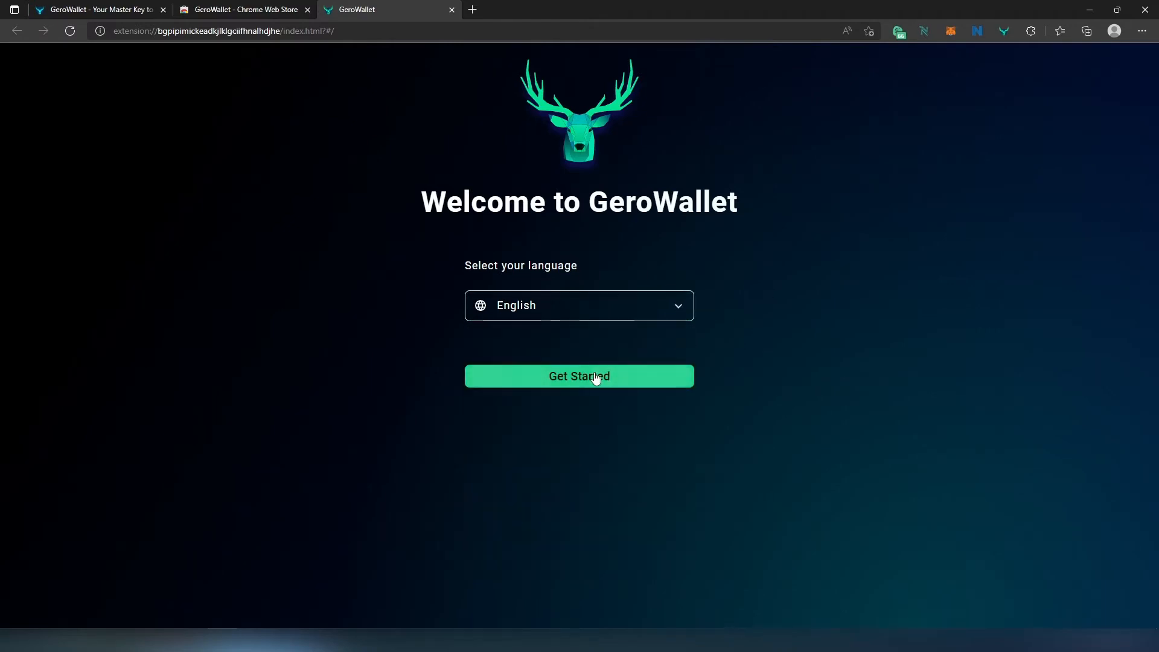
left_click(579, 377)
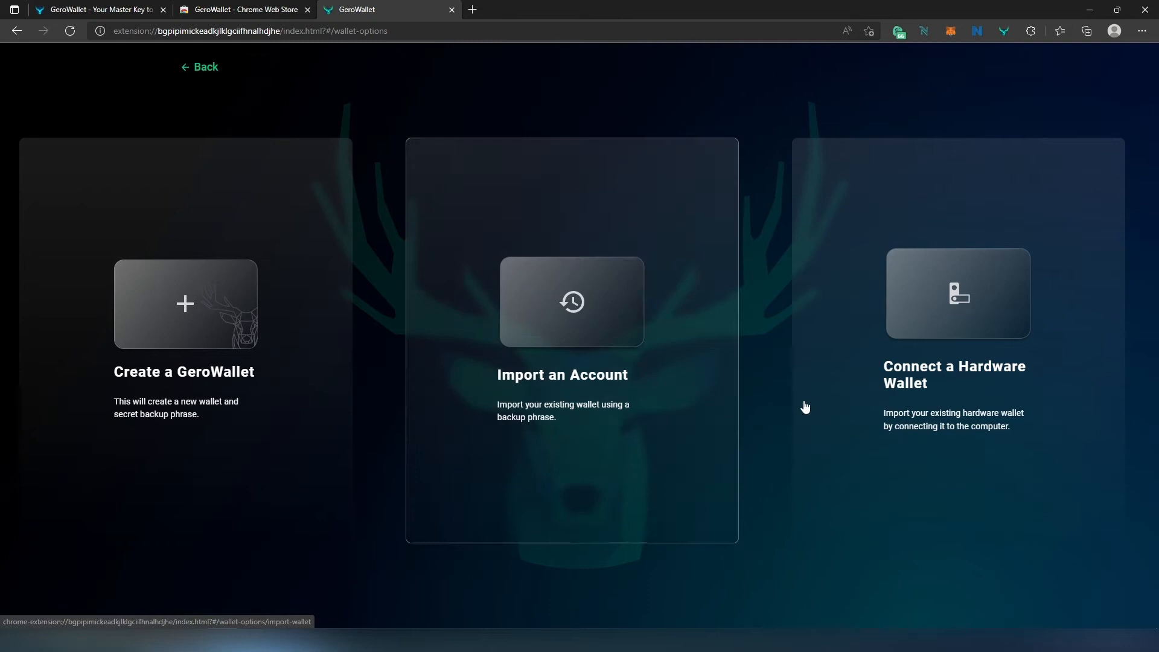
mouse_move(845, 381)
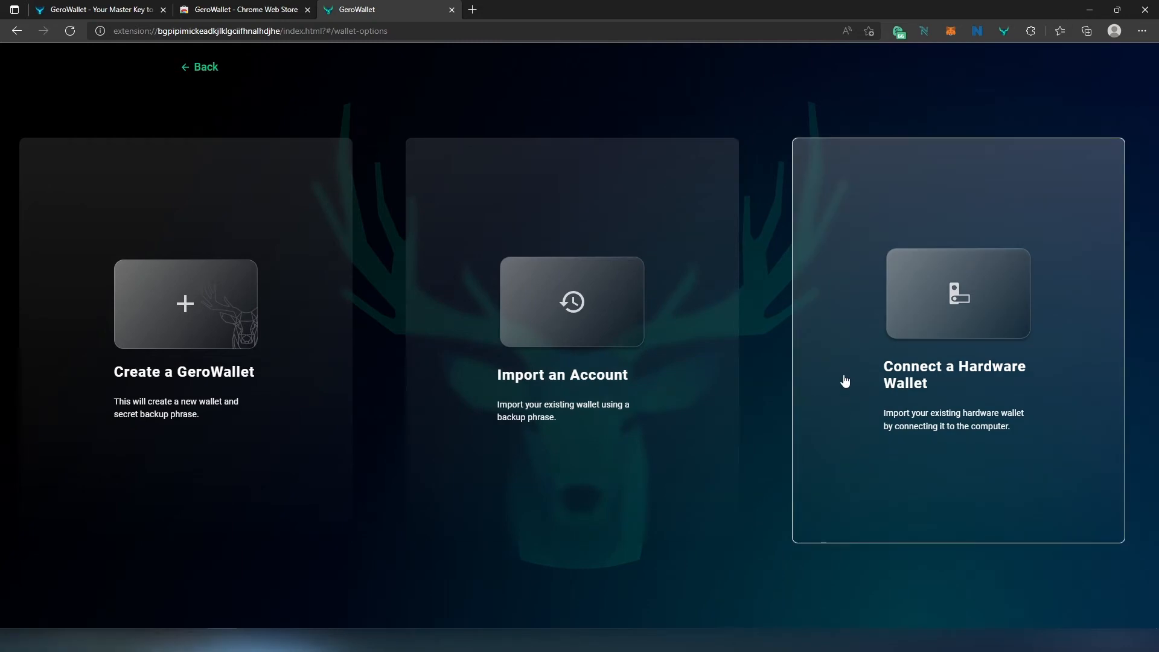
mouse_move(145, 325)
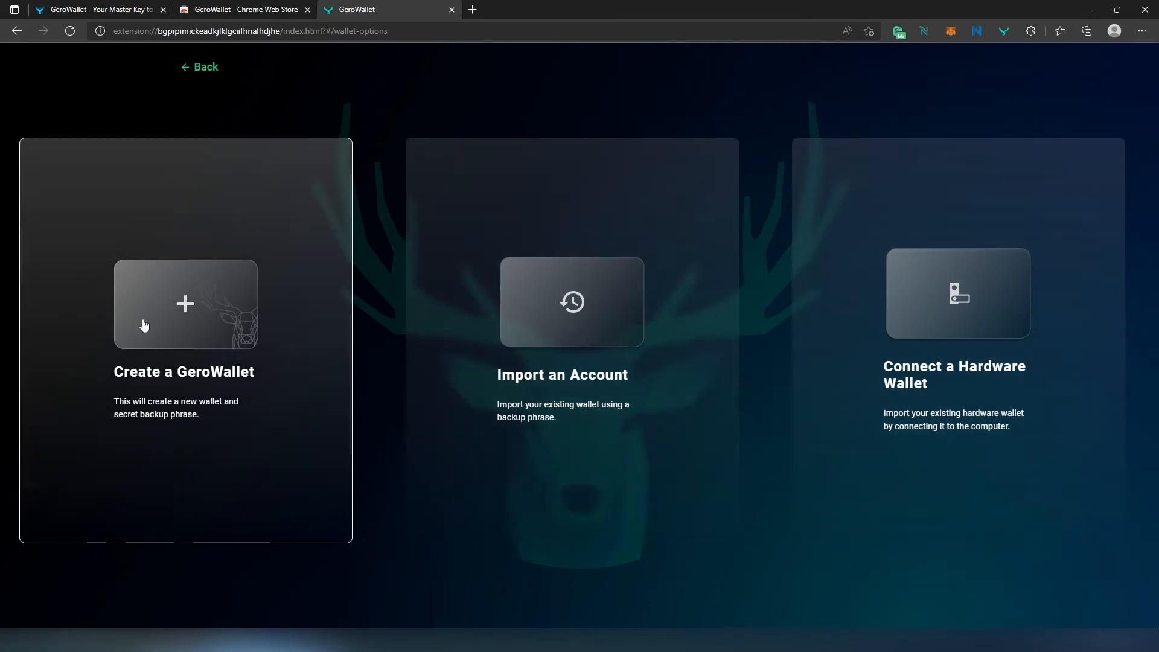
- Create a new wallet, accept both terms checkboxes and submit the wallet password
left_click(185, 303)
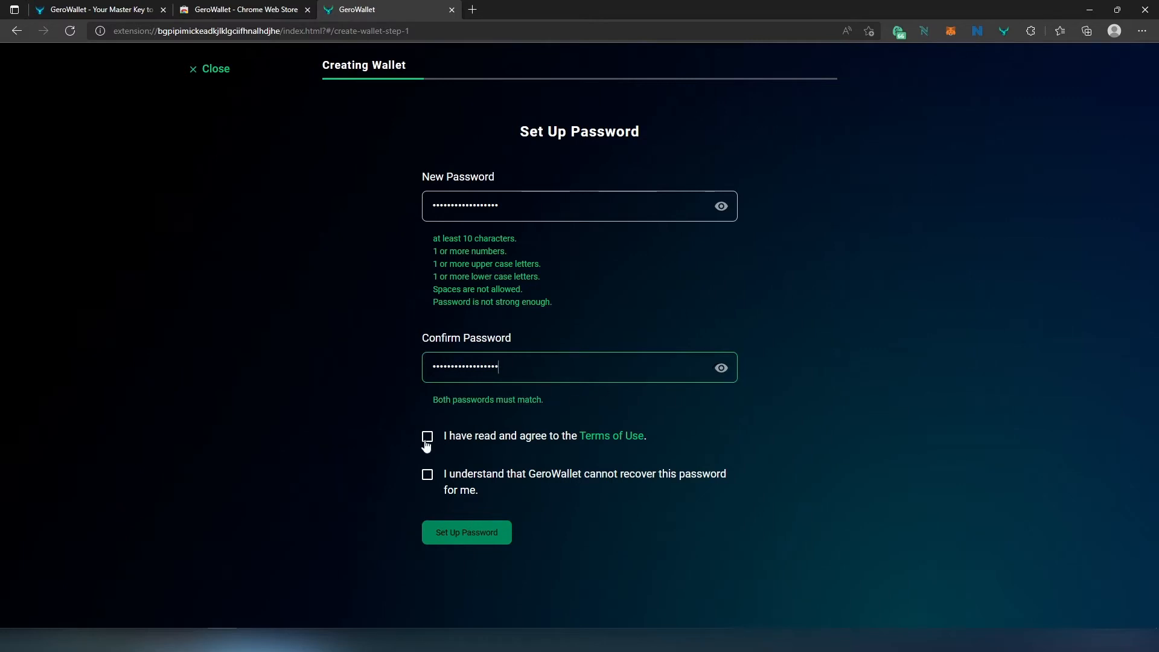
left_click(427, 436)
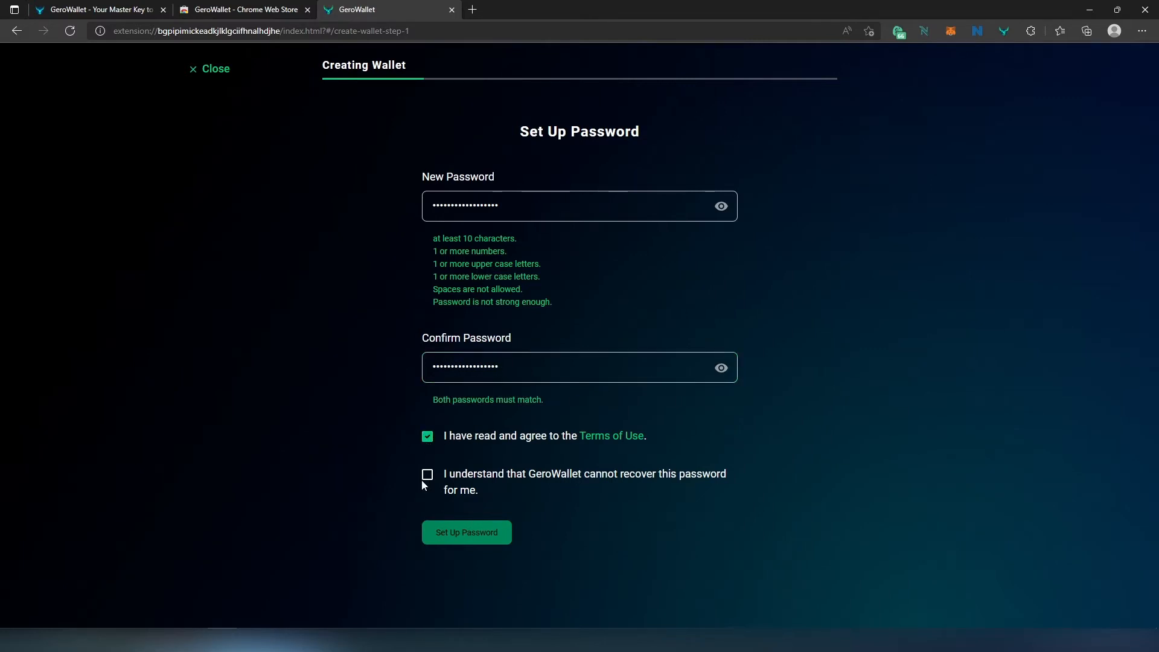
left_click(427, 474)
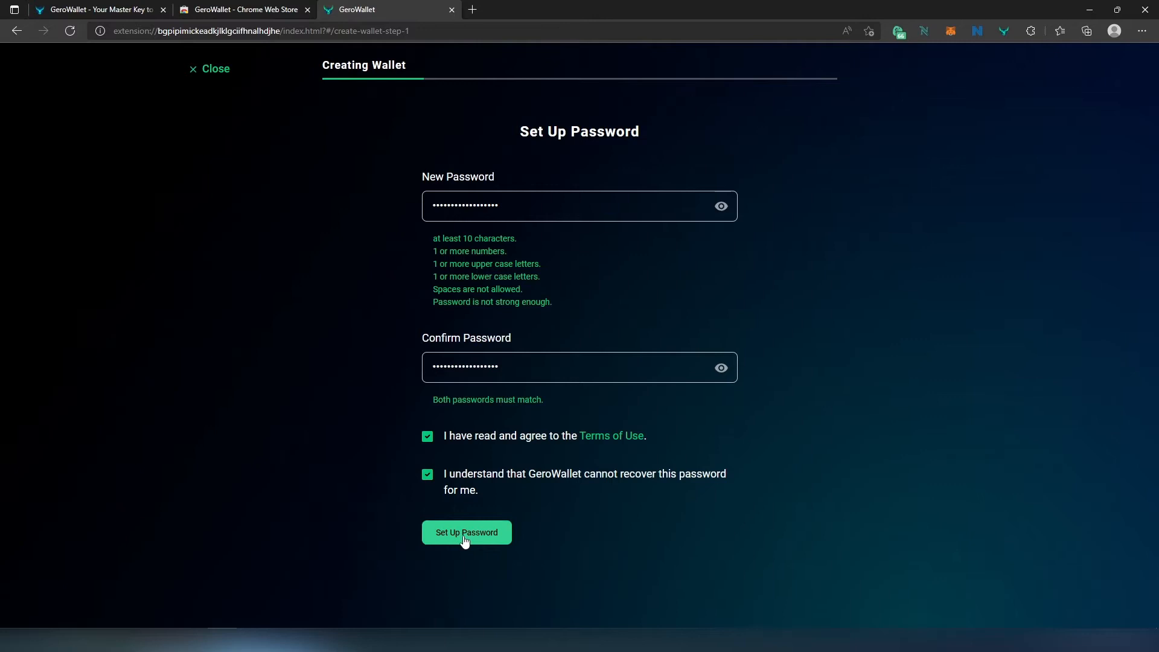
left_click(466, 532)
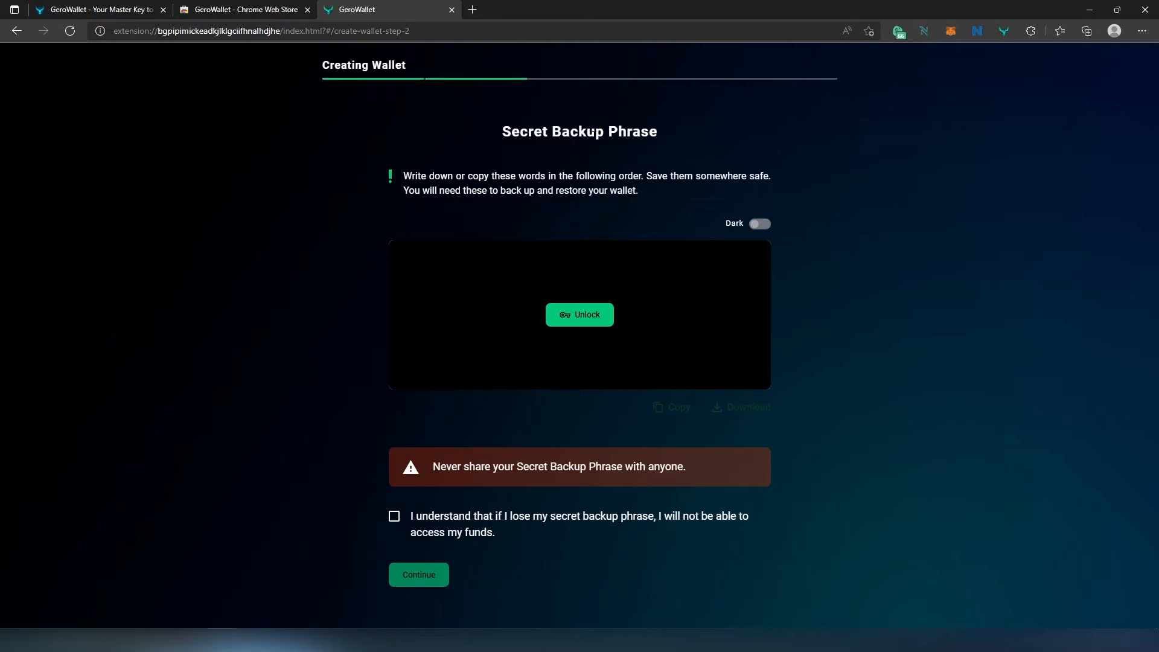
- Reveal and copy the secret backup phrase and acknowledge the lost-phrase warning
left_click(579, 314)
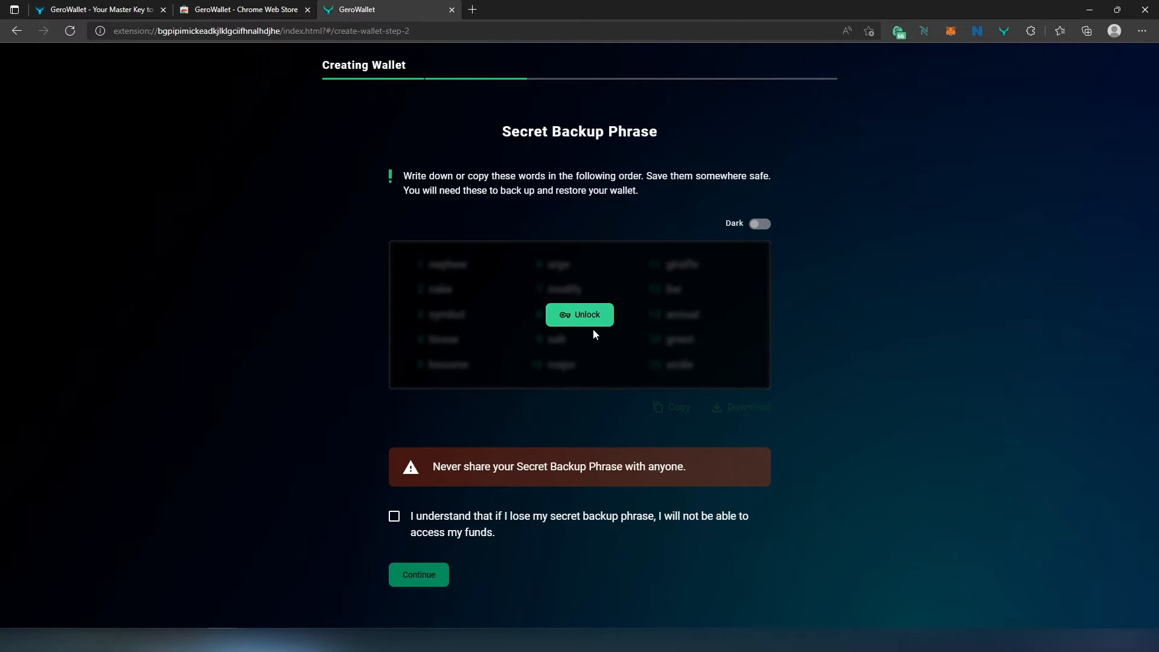
left_click(580, 314)
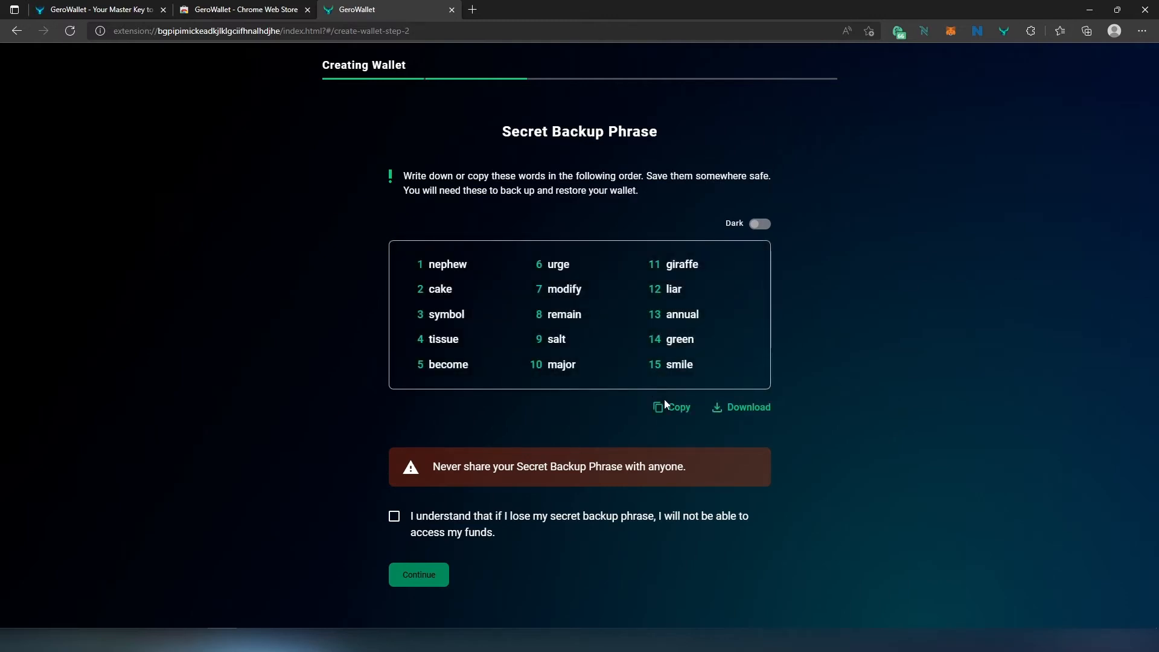
left_click(671, 407)
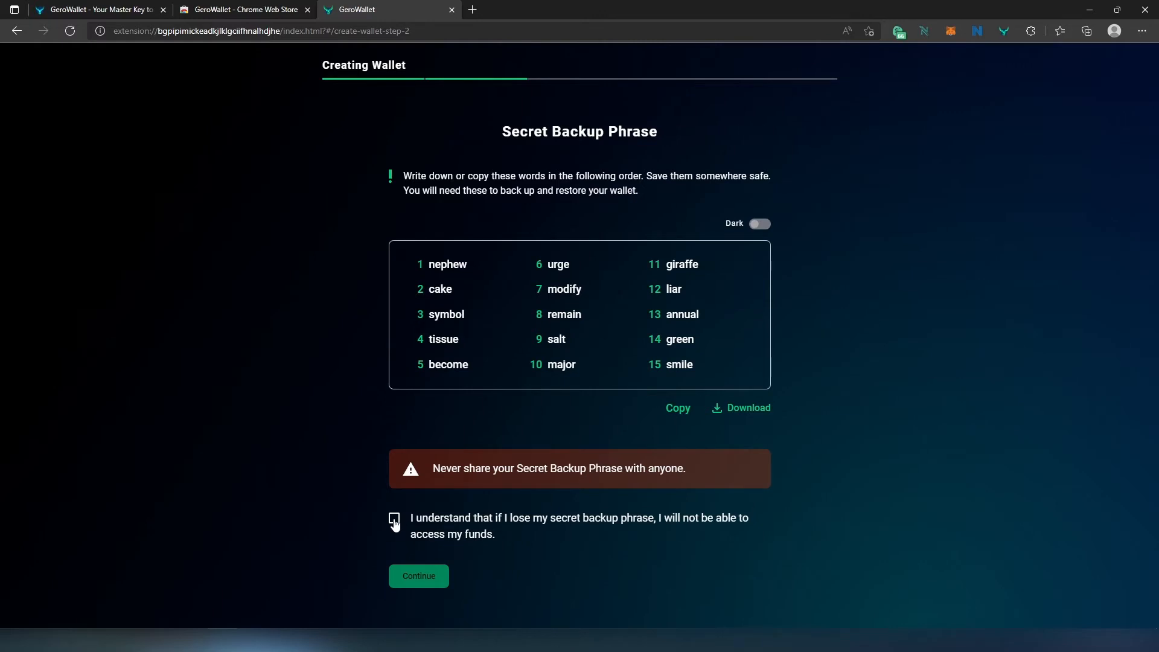
left_click(394, 518)
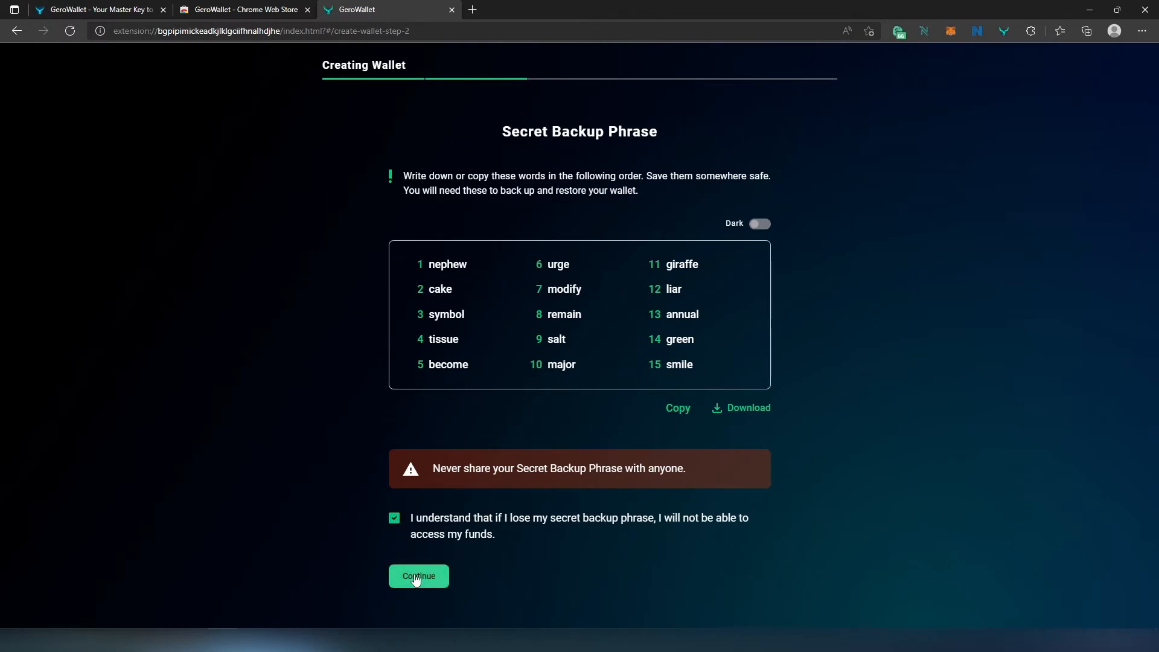
left_click(419, 576)
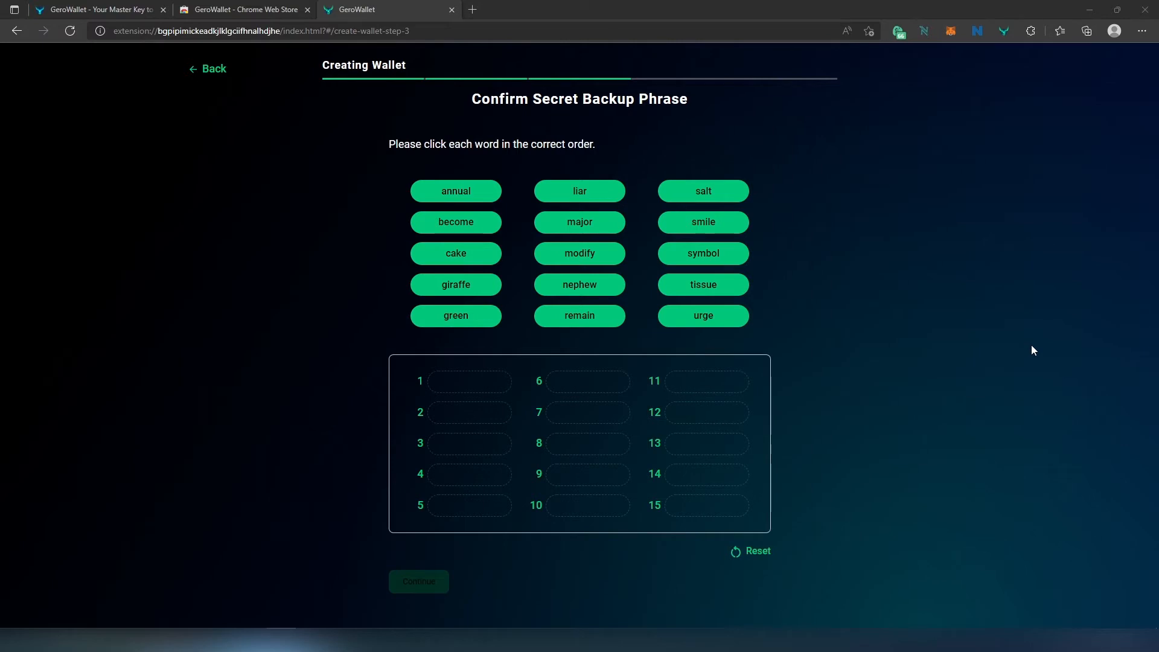
- Confirm the backup phrase words in their correct order
left_click(703, 252)
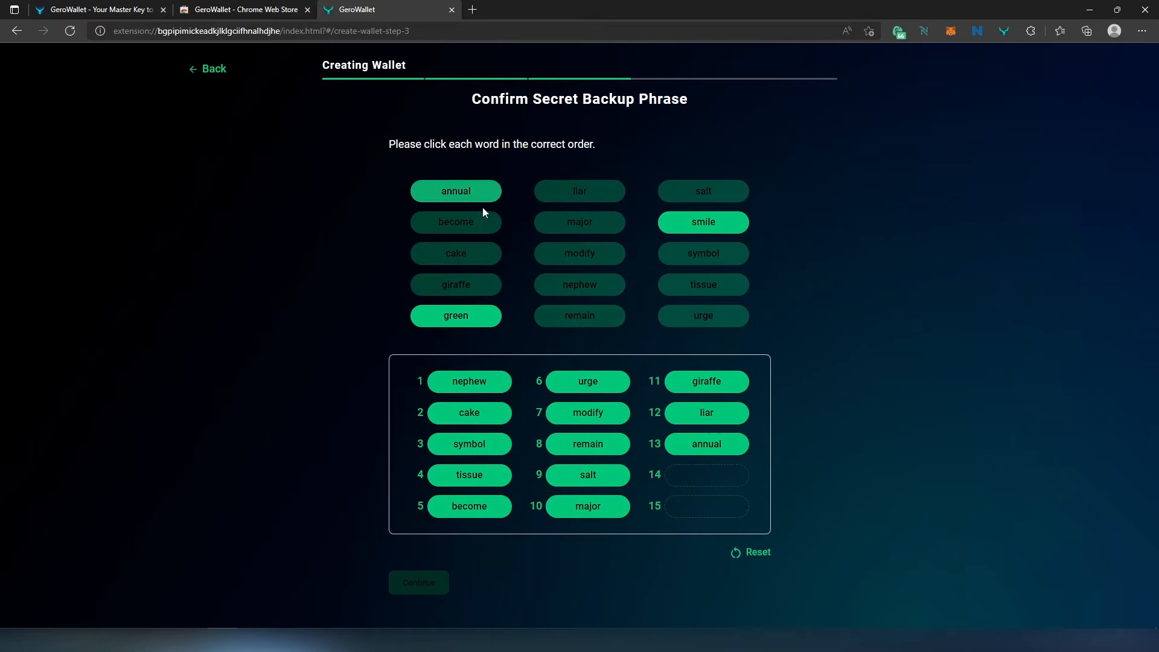
left_click(419, 582)
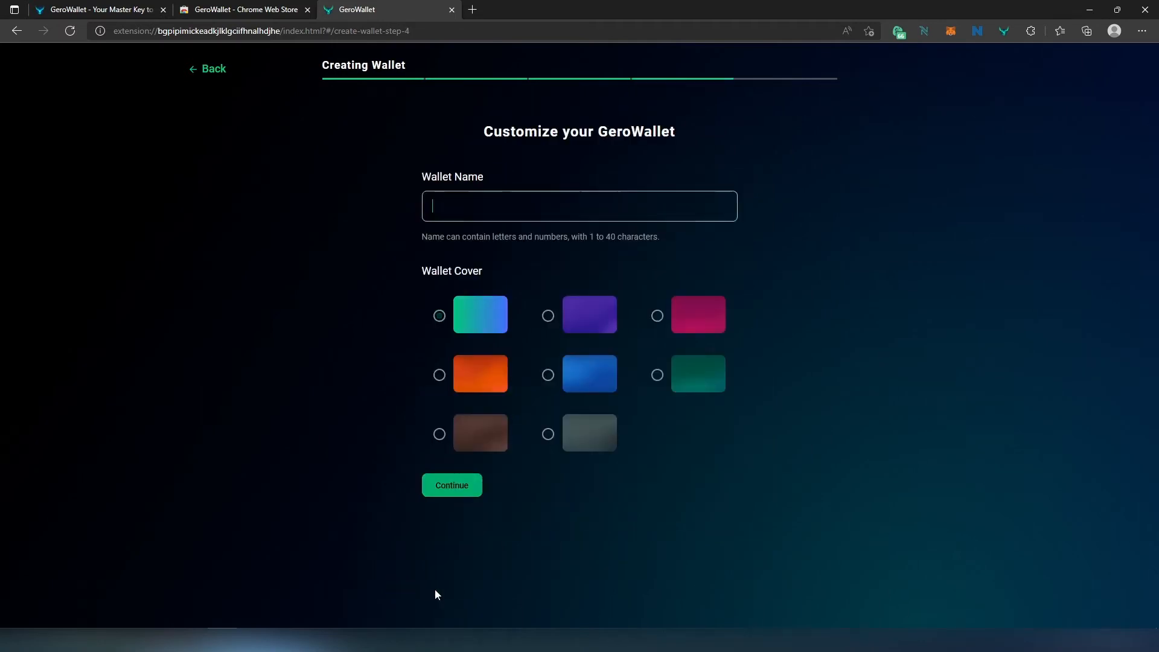
- Name the wallet 'Gero' with the green-to-blue gradient cover and finish creating it
left_click(440, 316)
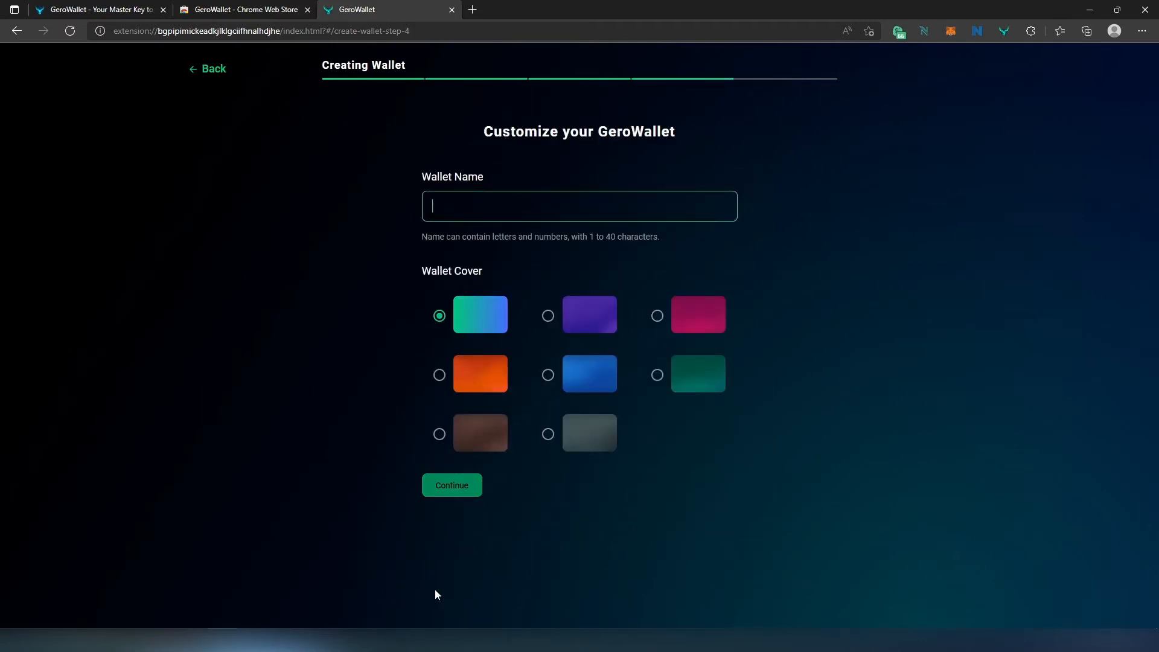
type("Gero")
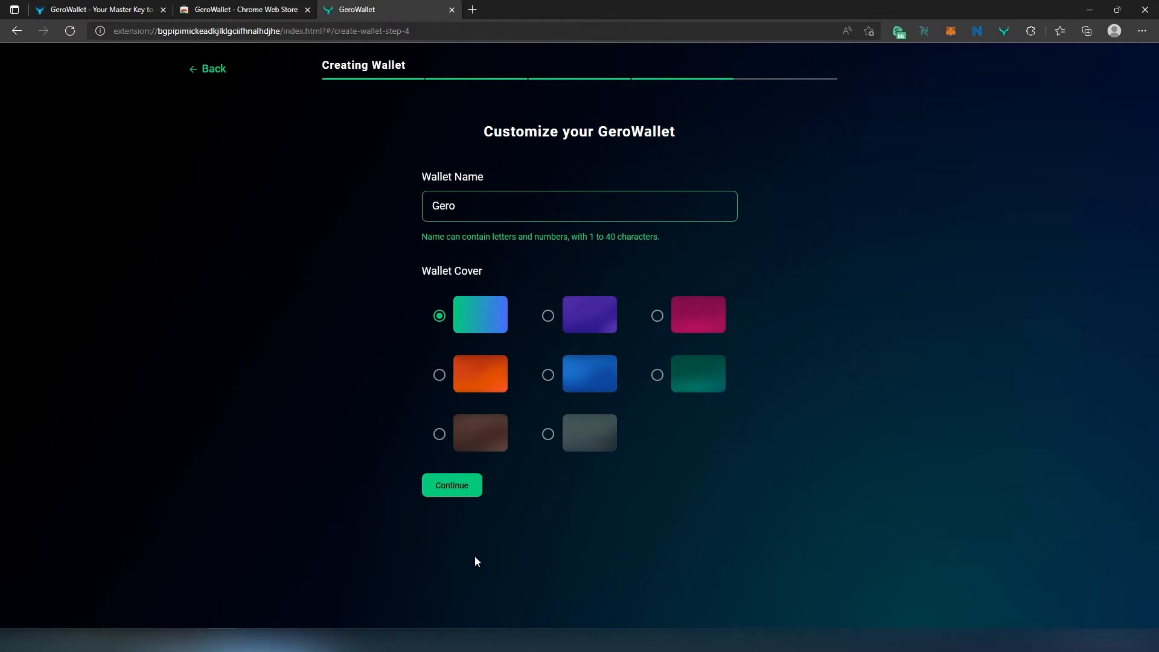
mouse_move(479, 280)
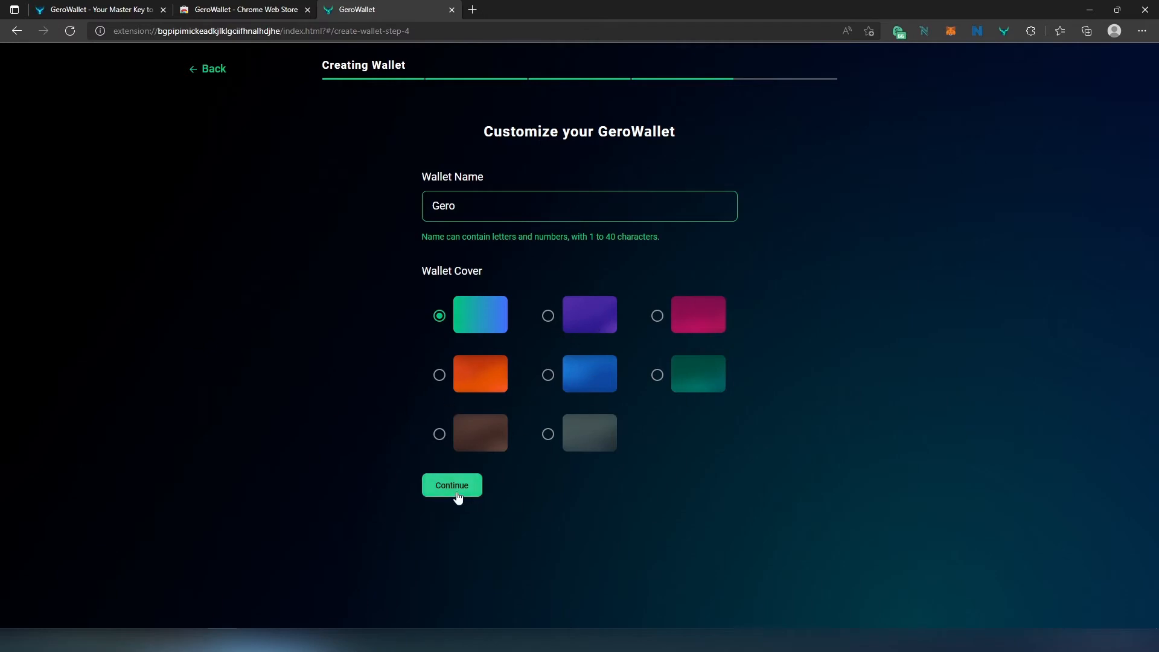
left_click(450, 486)
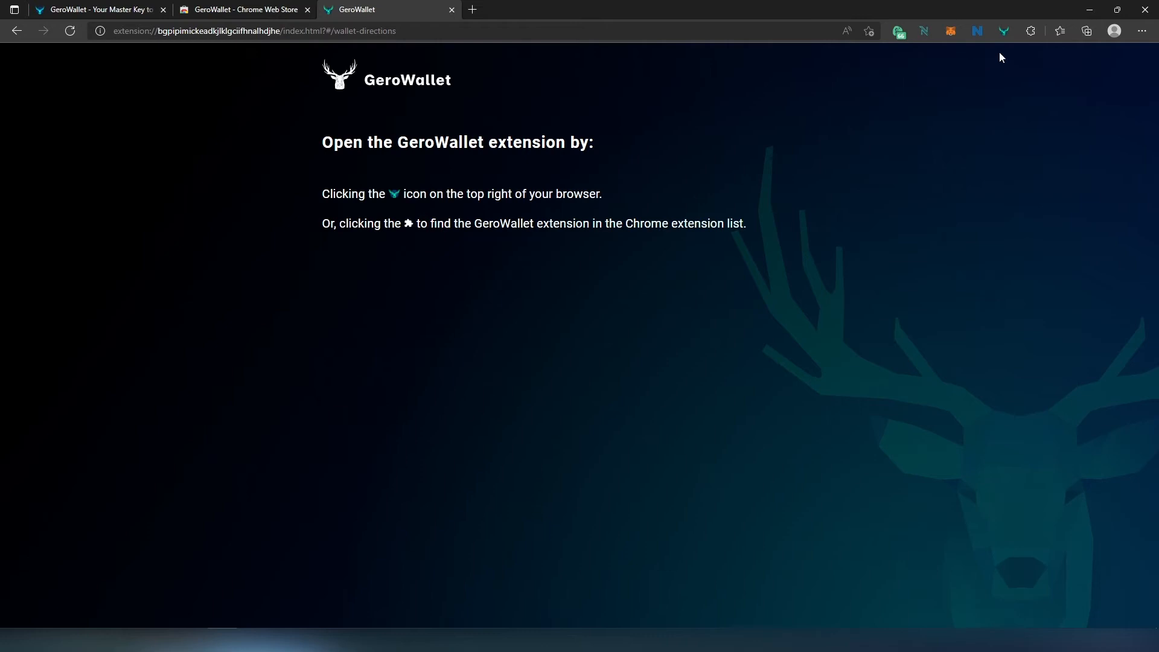
mouse_move(1003, 31)
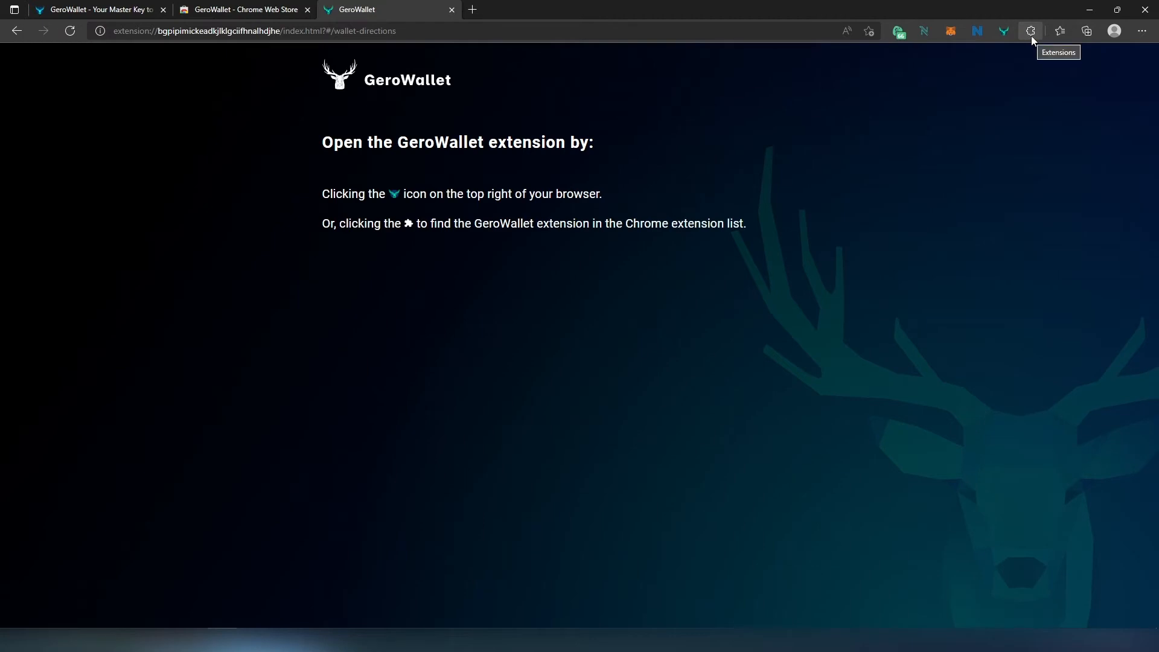
left_click(1030, 31)
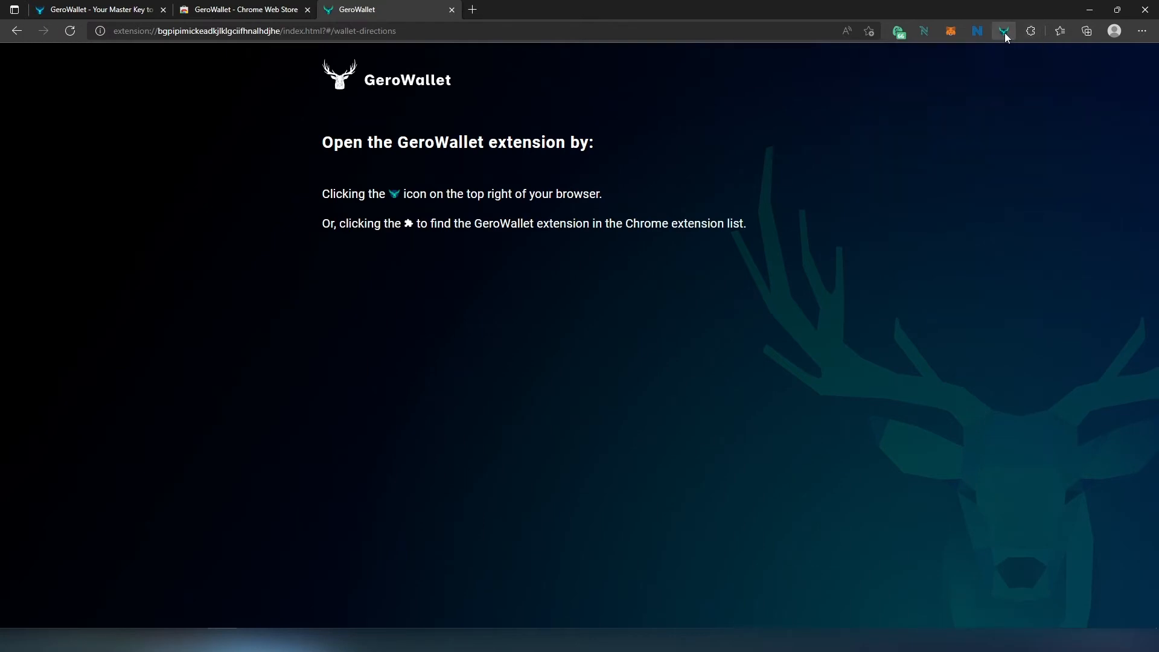
- Show the Gero wallet's home in the popup and its wallet management menu
left_click(1003, 32)
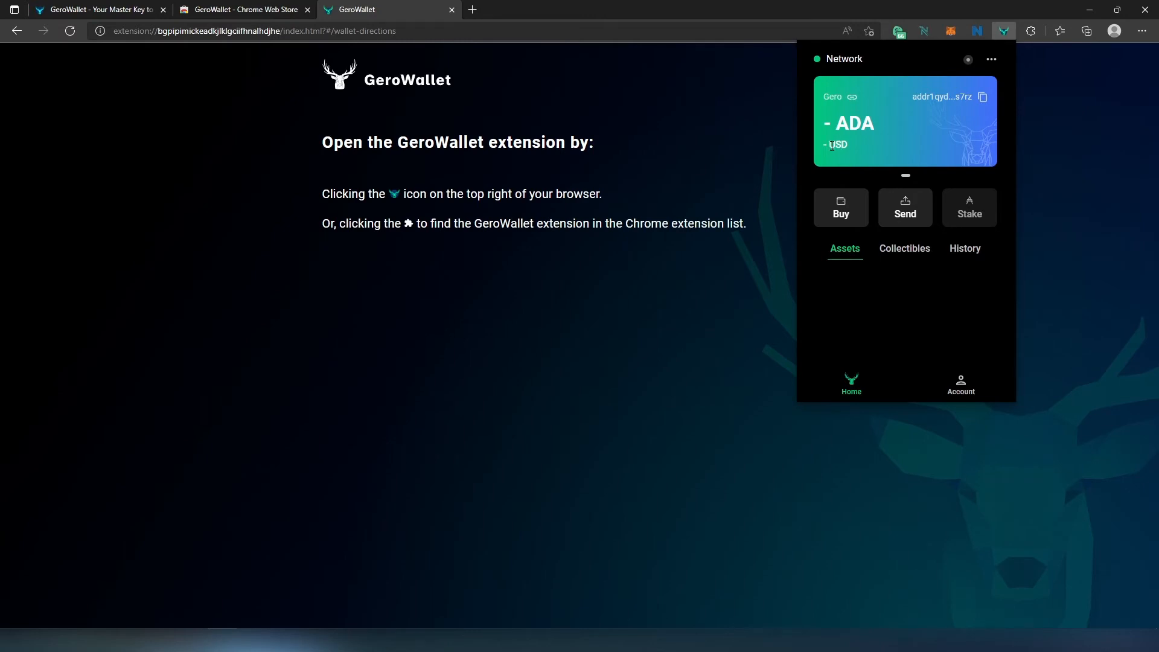
mouse_move(931, 115)
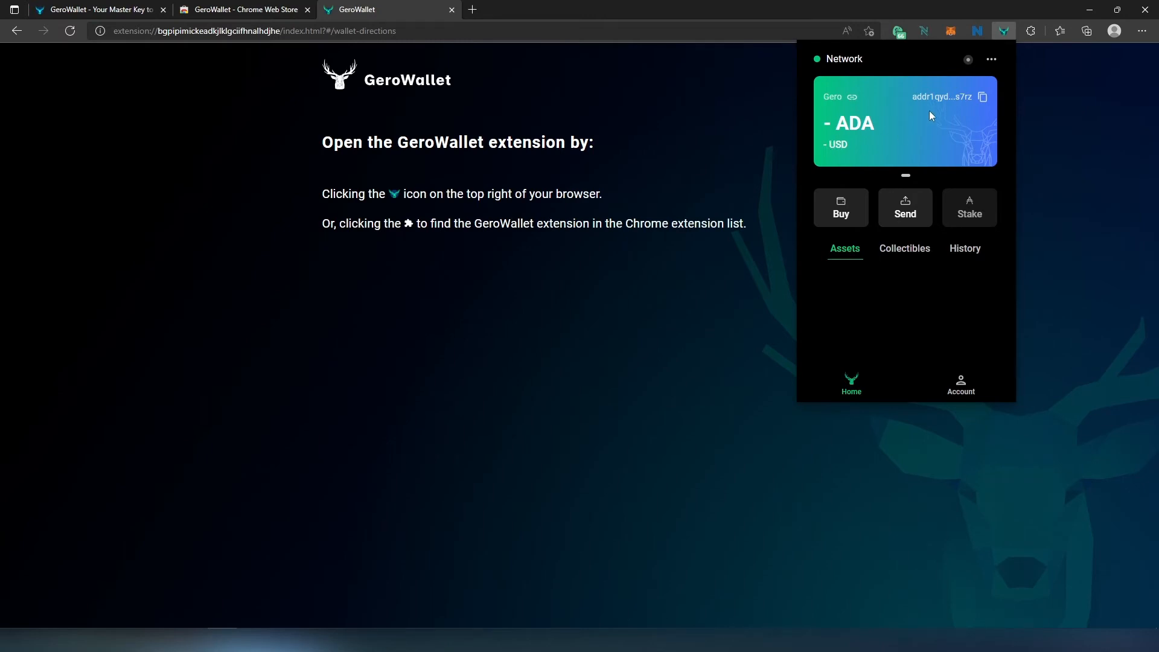
mouse_move(953, 101)
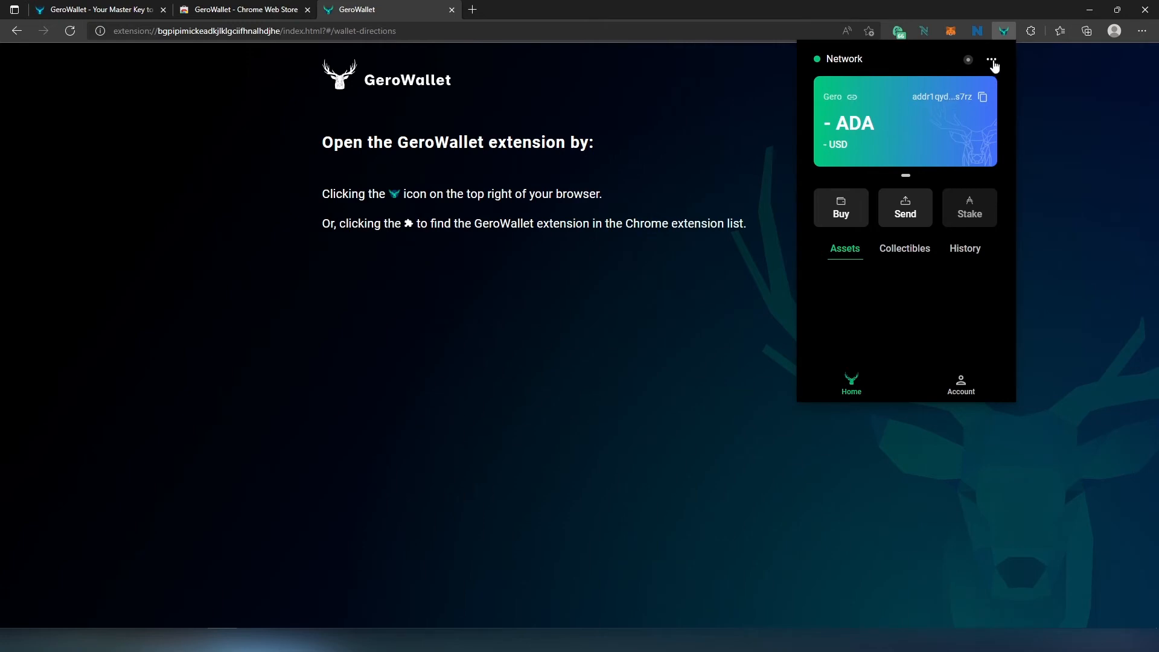
left_click(992, 59)
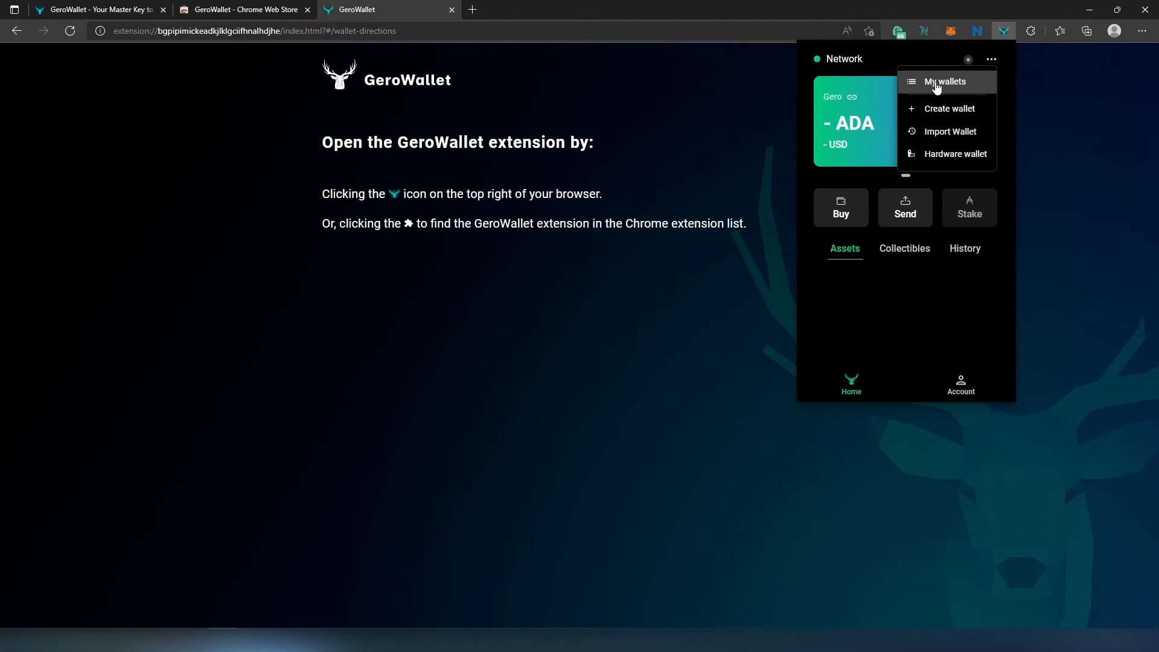
mouse_move(951, 132)
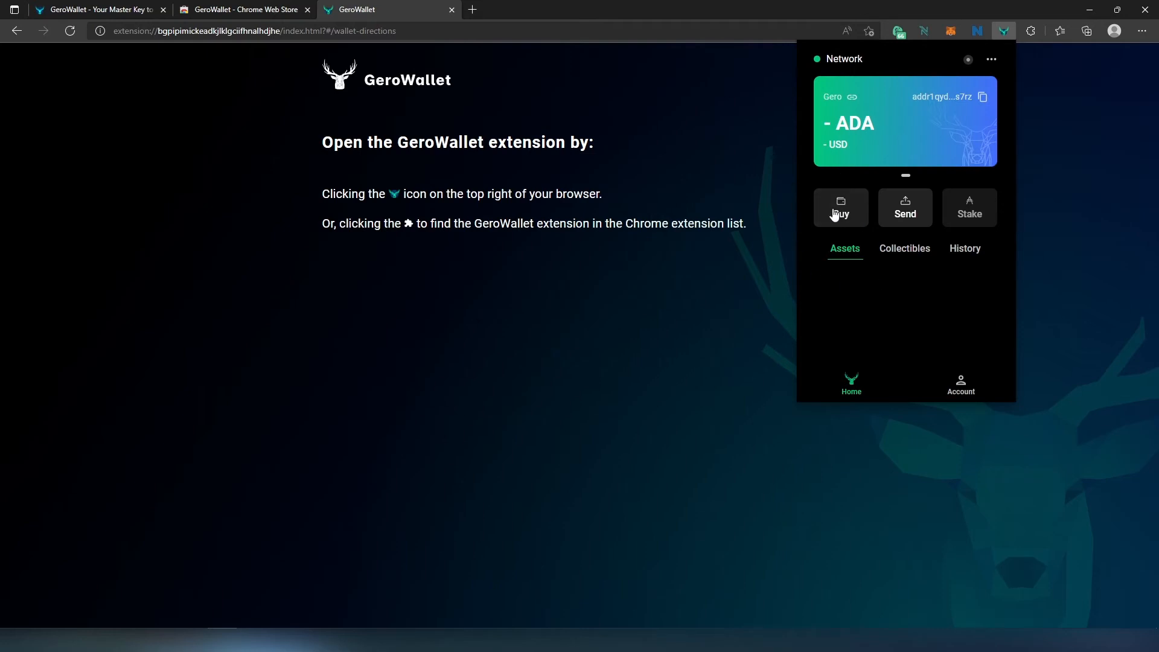
- Try the Buy ADA prompt toward MoonPay, then view the wallet's Collectibles list
left_click(841, 207)
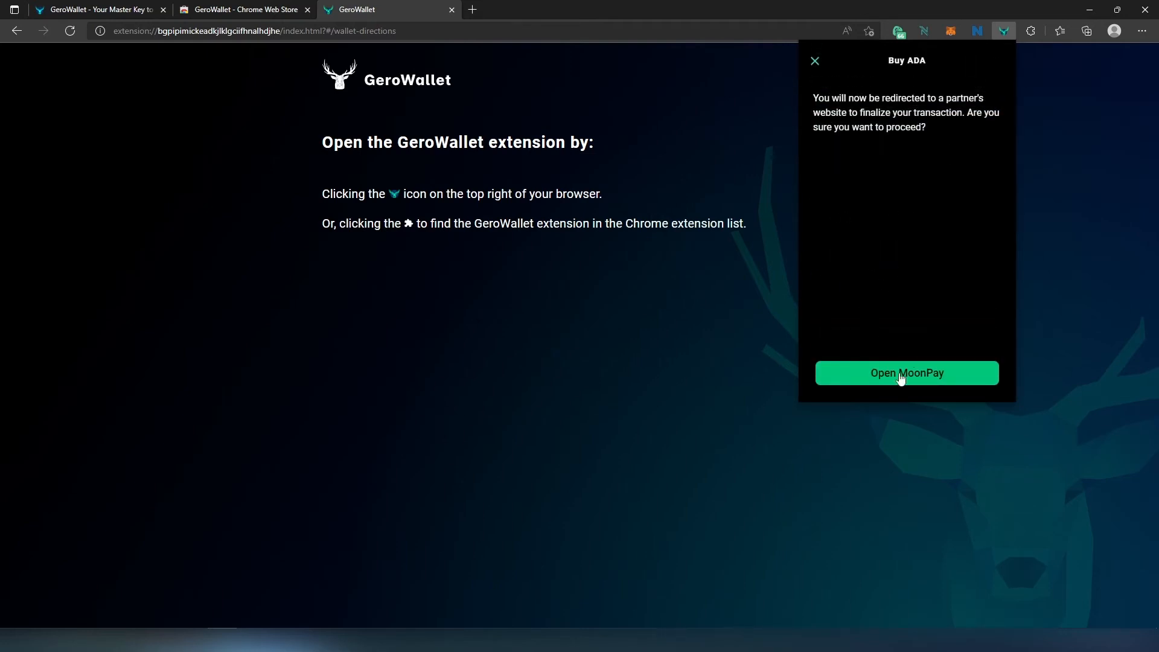
left_click(907, 373)
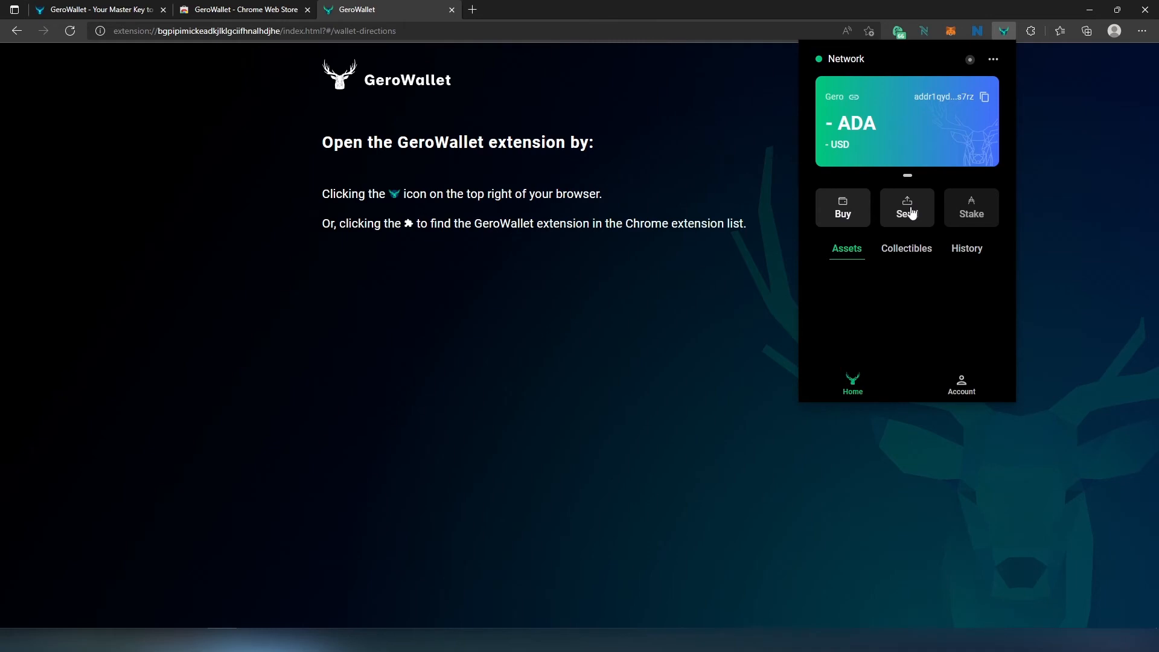
mouse_move(971, 208)
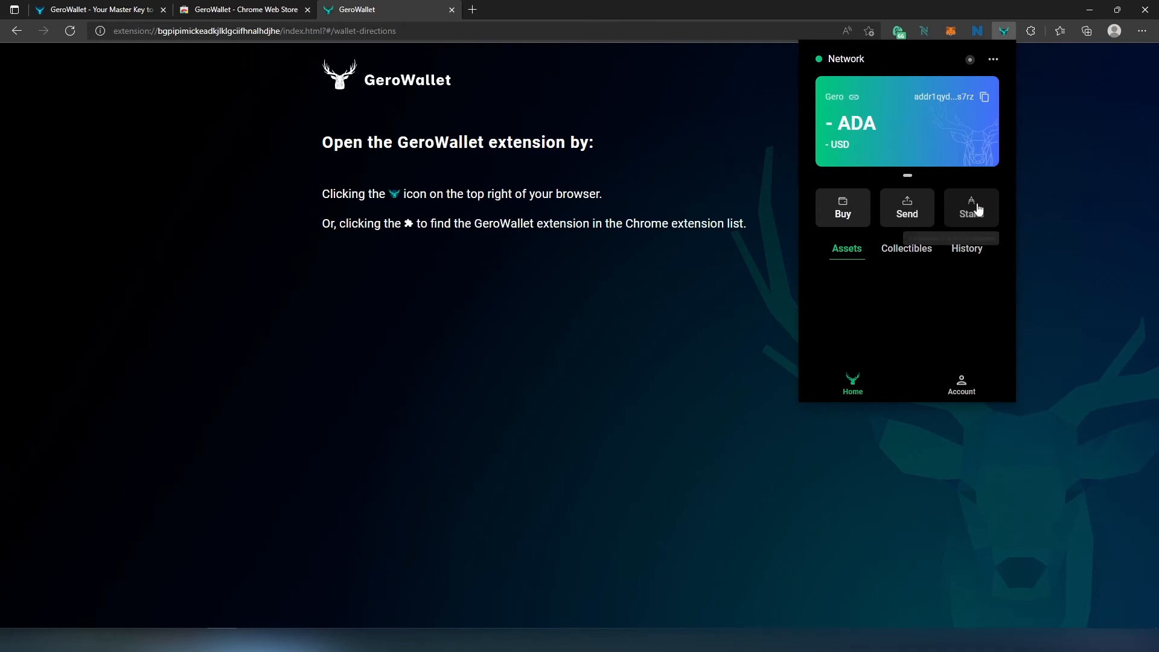
mouse_move(971, 206)
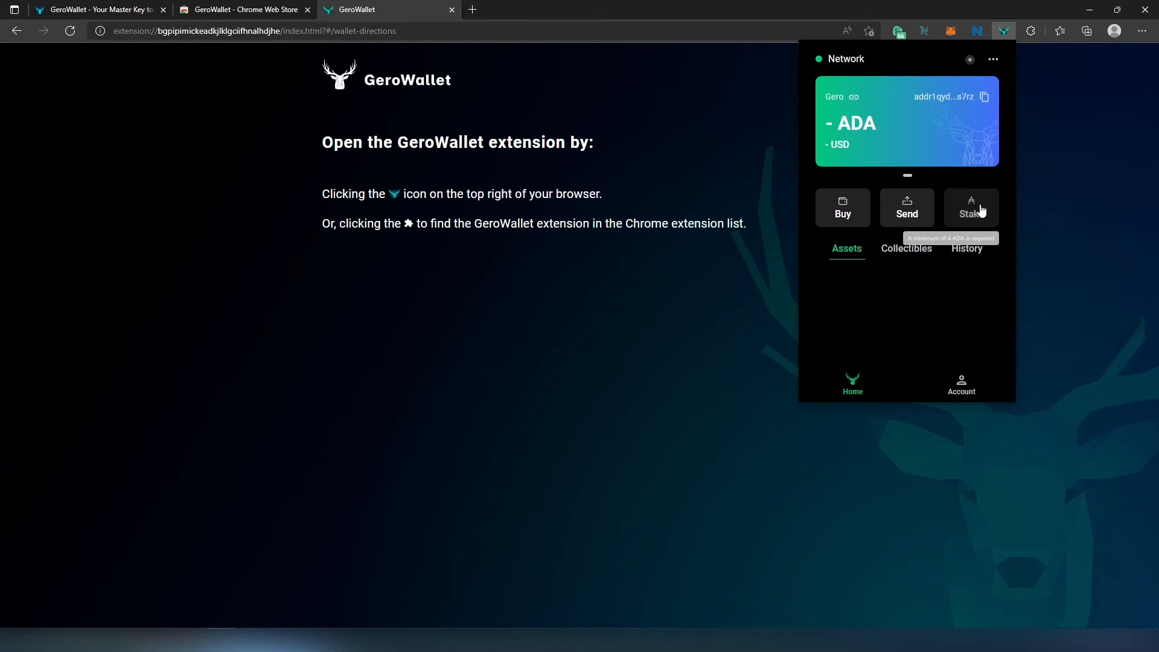
mouse_move(961, 280)
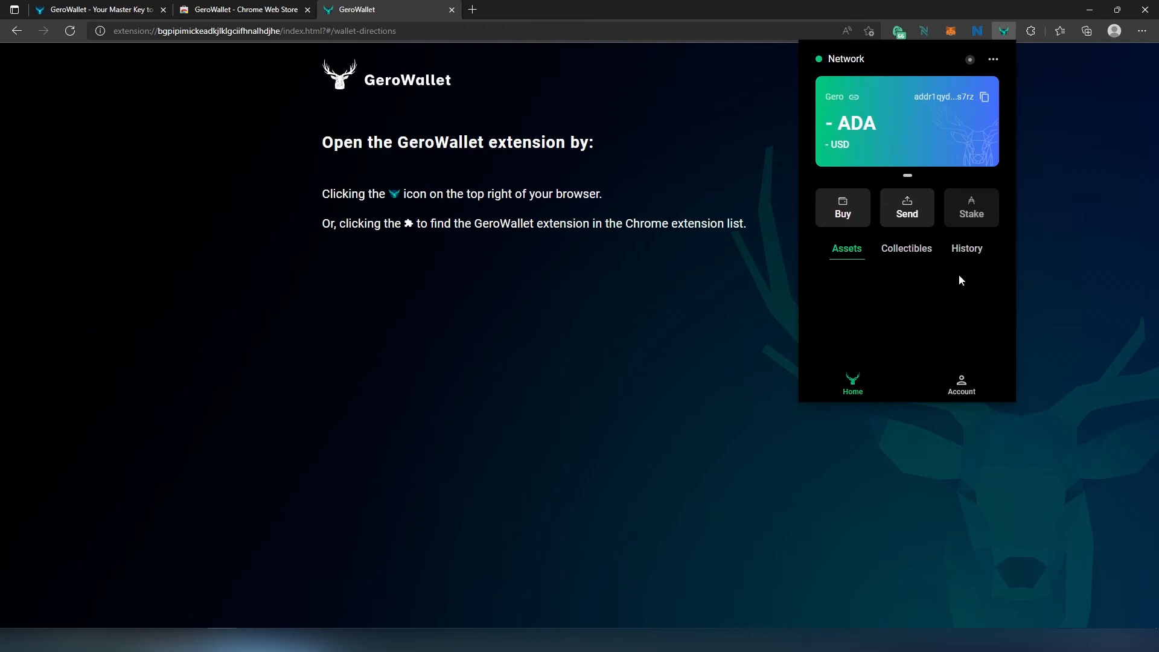
mouse_move(916, 291)
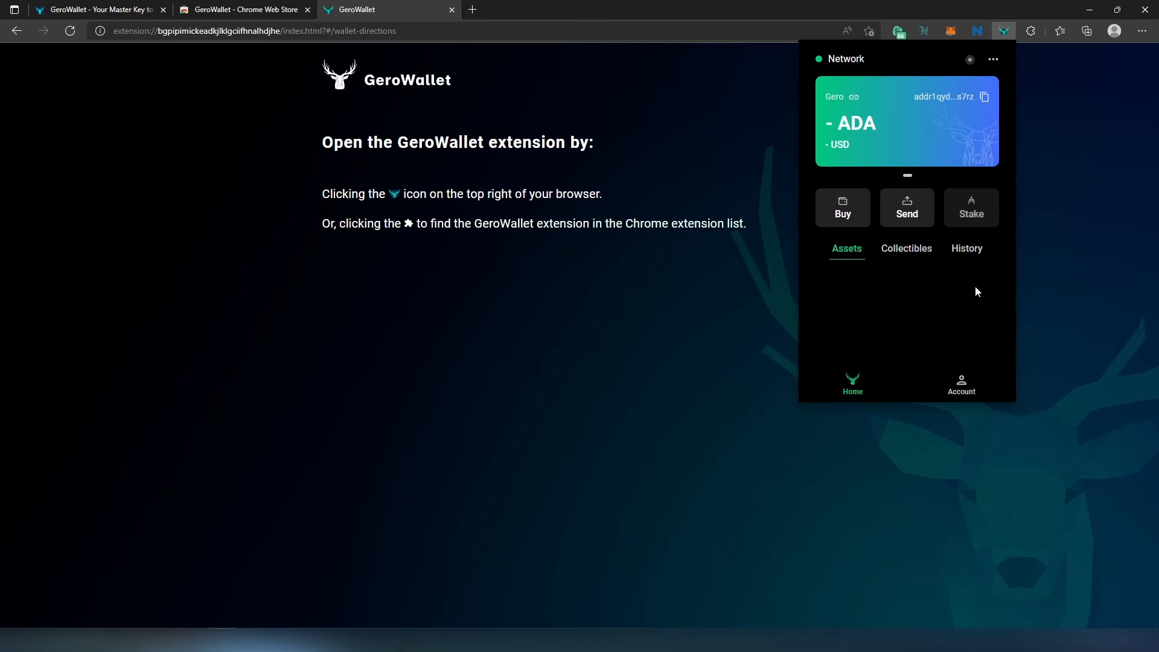
left_click(907, 249)
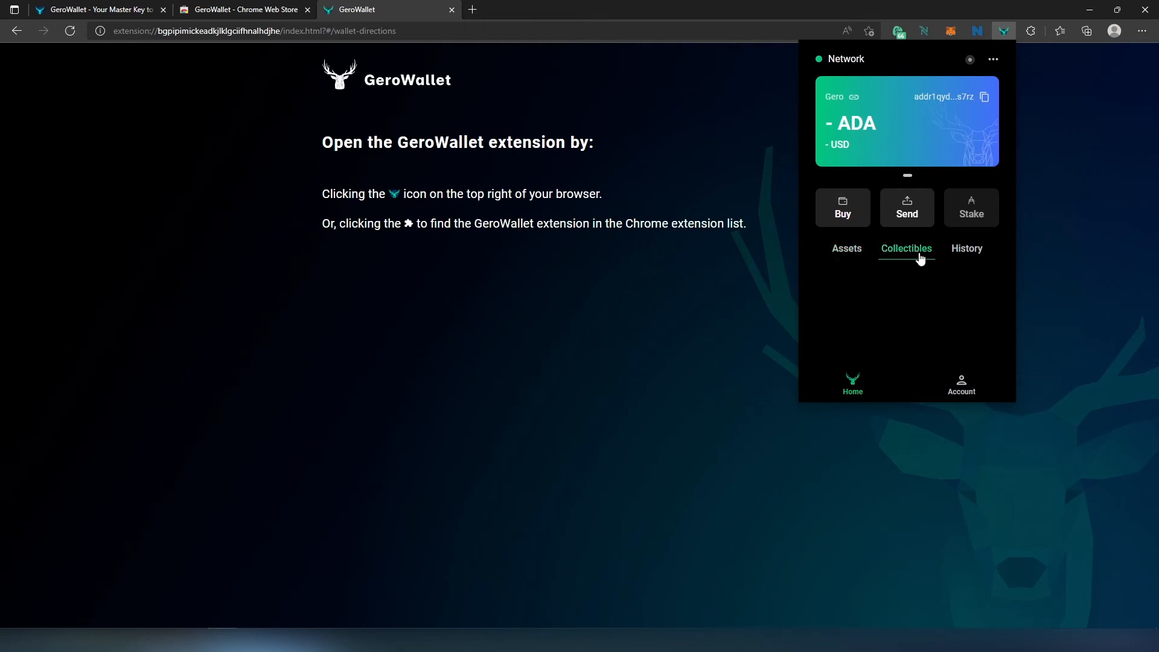
mouse_move(973, 273)
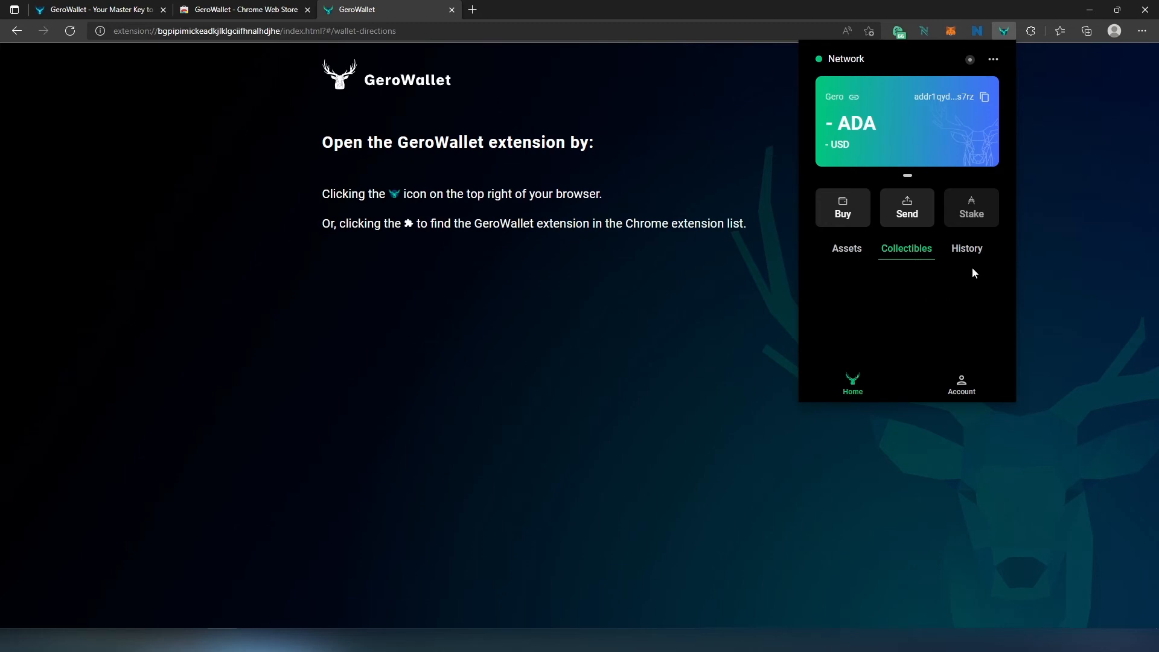
- View the transaction history, then bring up the Account page
left_click(966, 248)
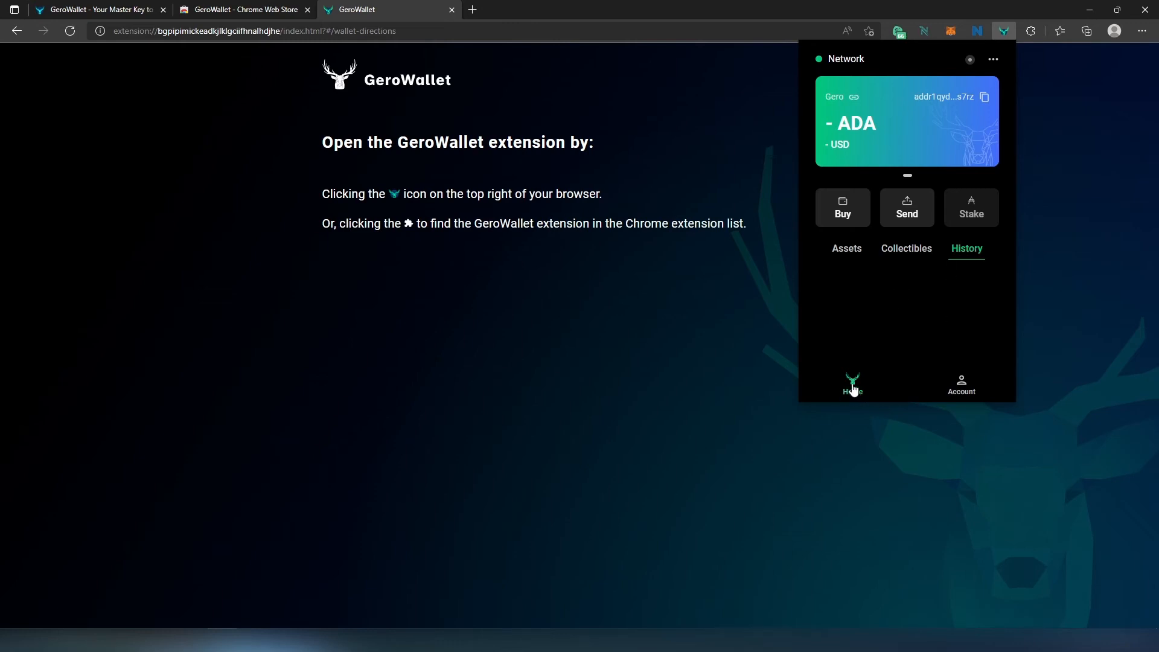
left_click(961, 384)
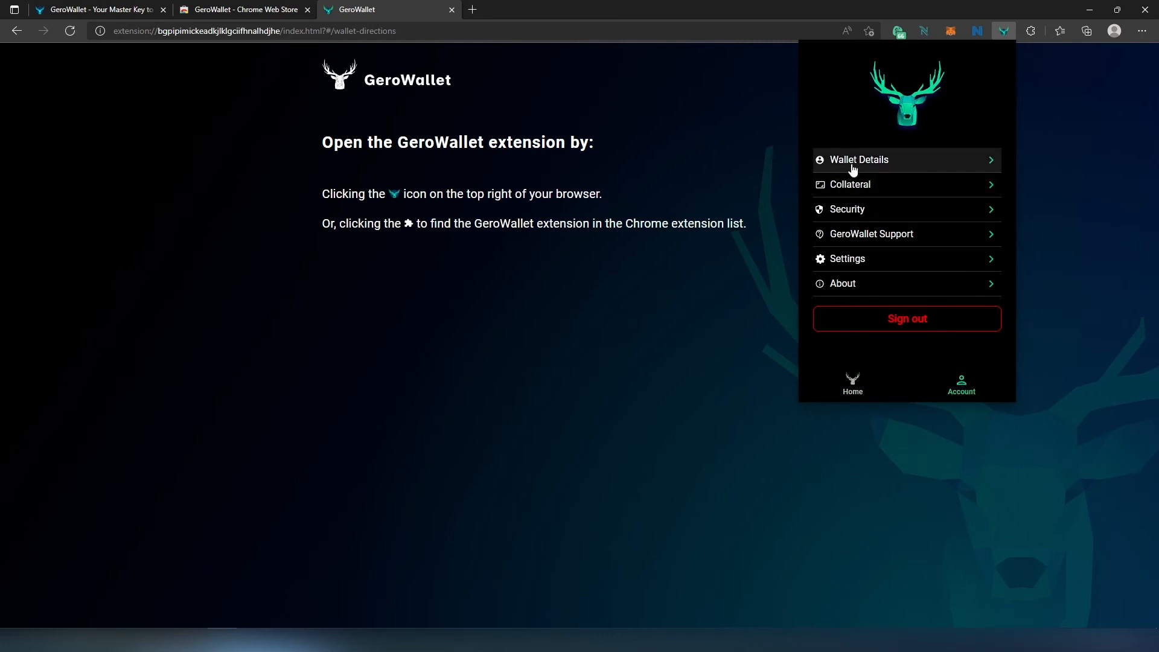
- View the Gero wallet's address details and open the address on Cardanoscan.io
left_click(857, 159)
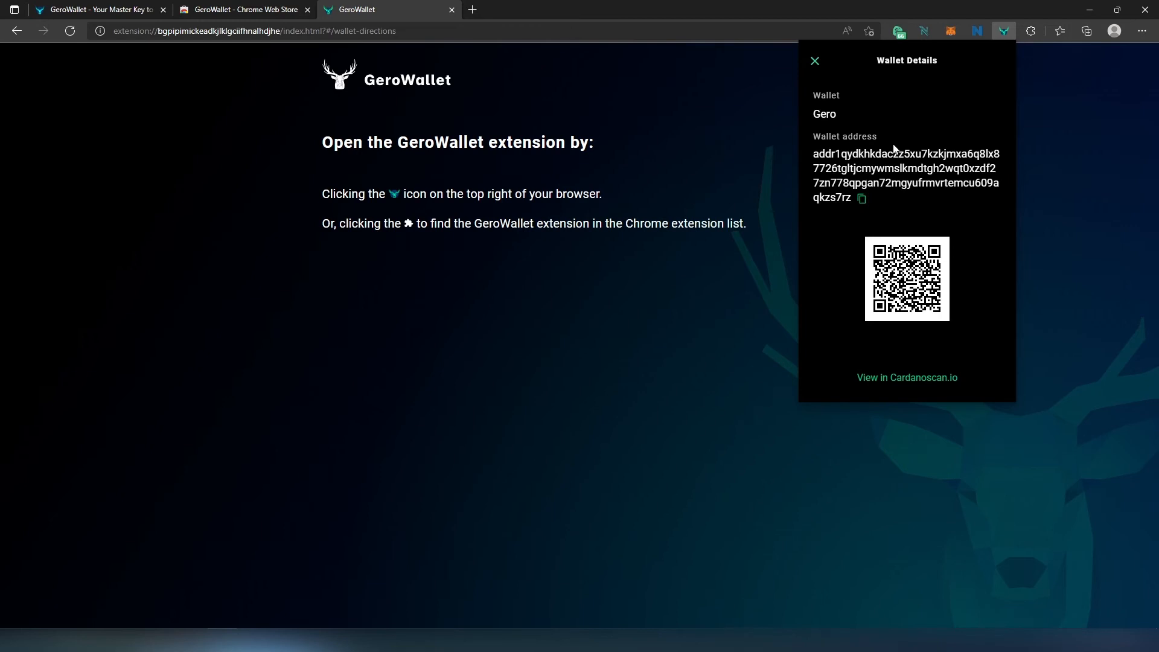
left_click(861, 198)
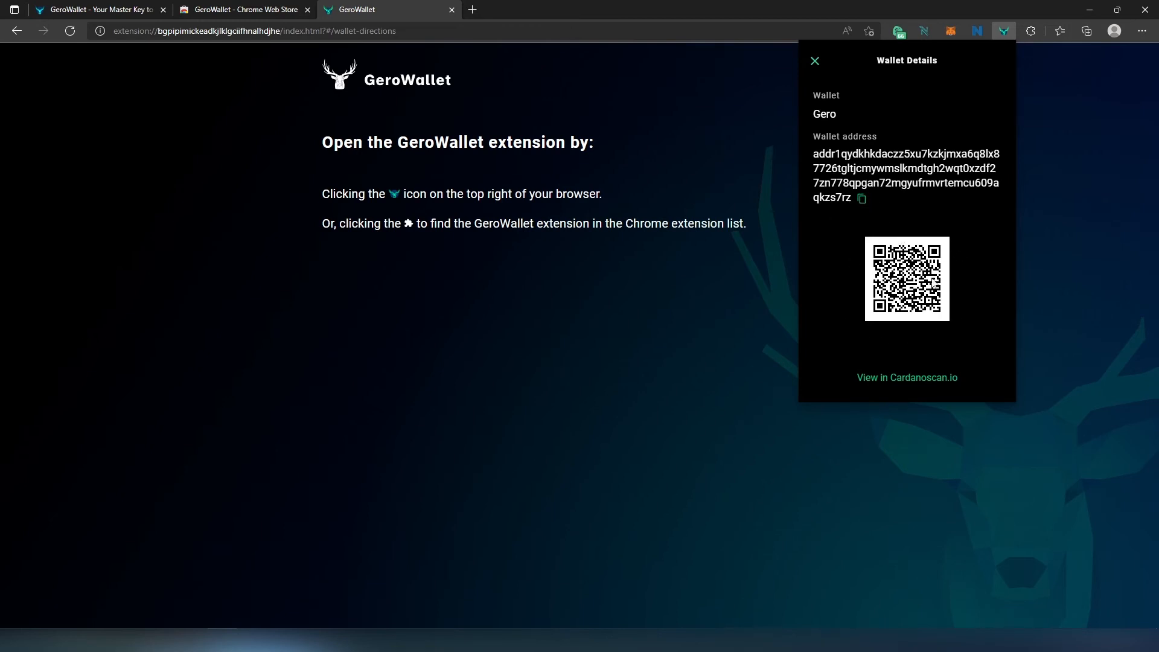
mouse_move(900, 385)
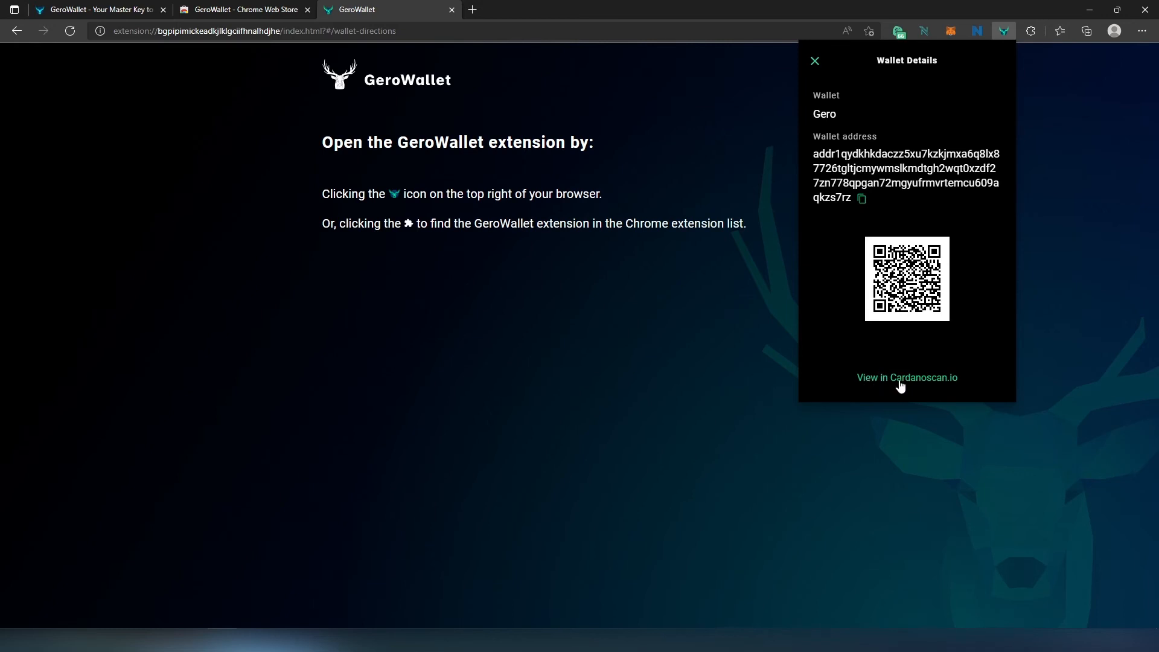
left_click(906, 378)
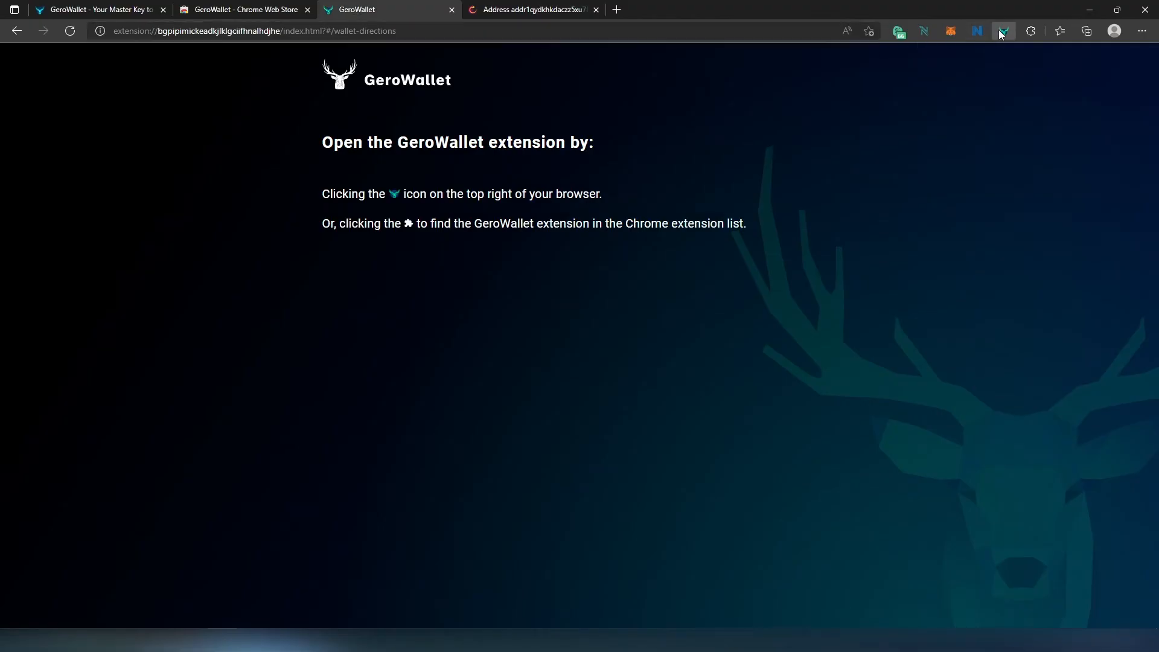
- Reopen the GeroWallet popup from the toolbar
left_click(1004, 31)
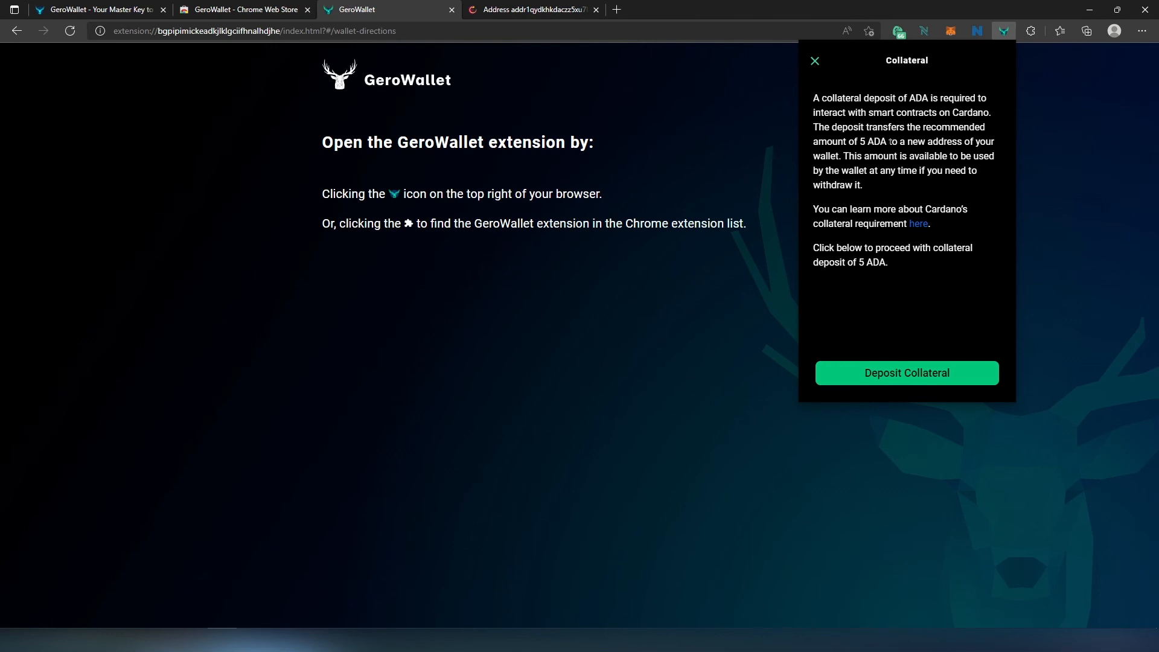
mouse_move(825, 69)
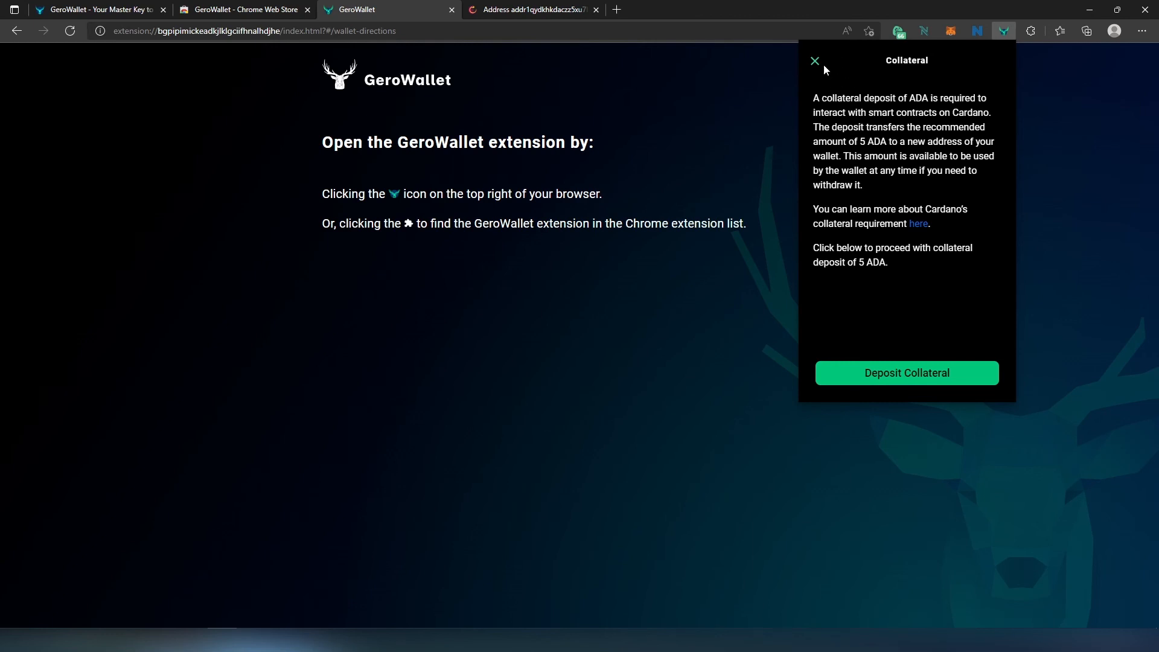
- Leave Collateral, view Security's Resync/Remove wallet options, then reach GeroWallet Support's technical-issue contact form
left_click(816, 60)
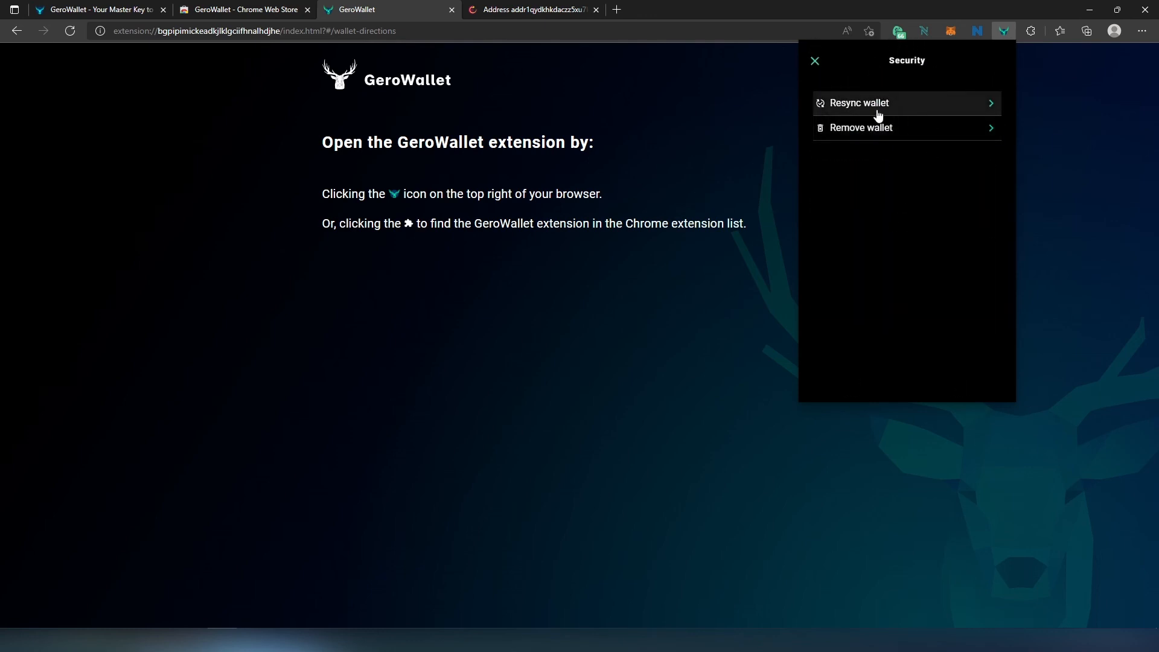
mouse_move(845, 140)
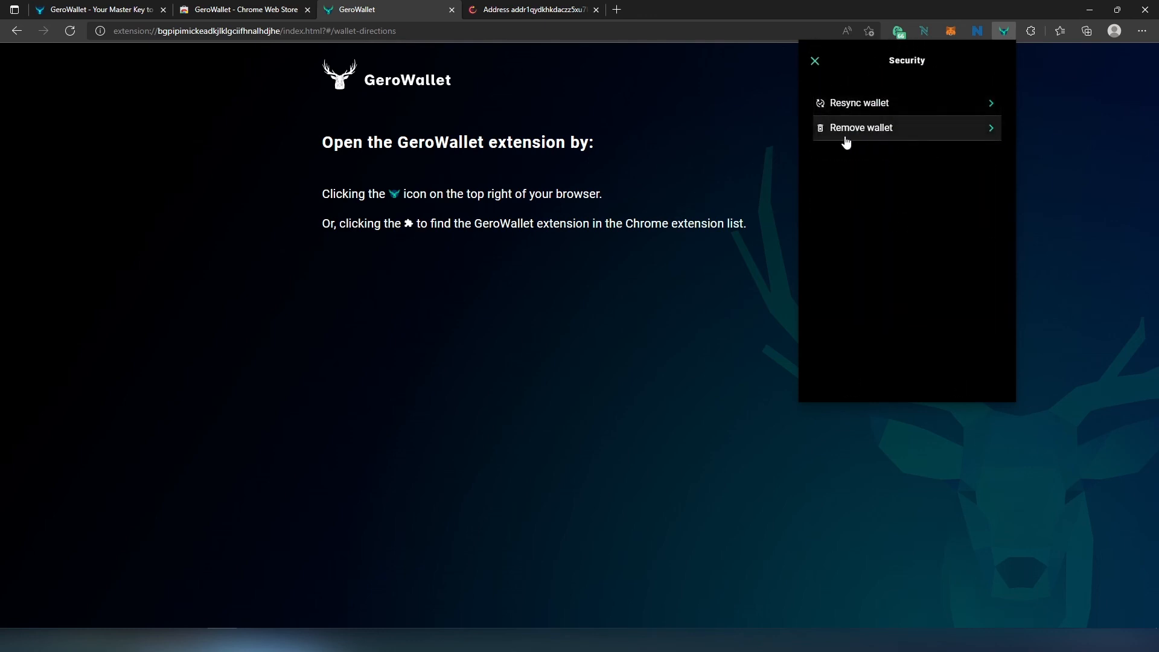
left_click(816, 61)
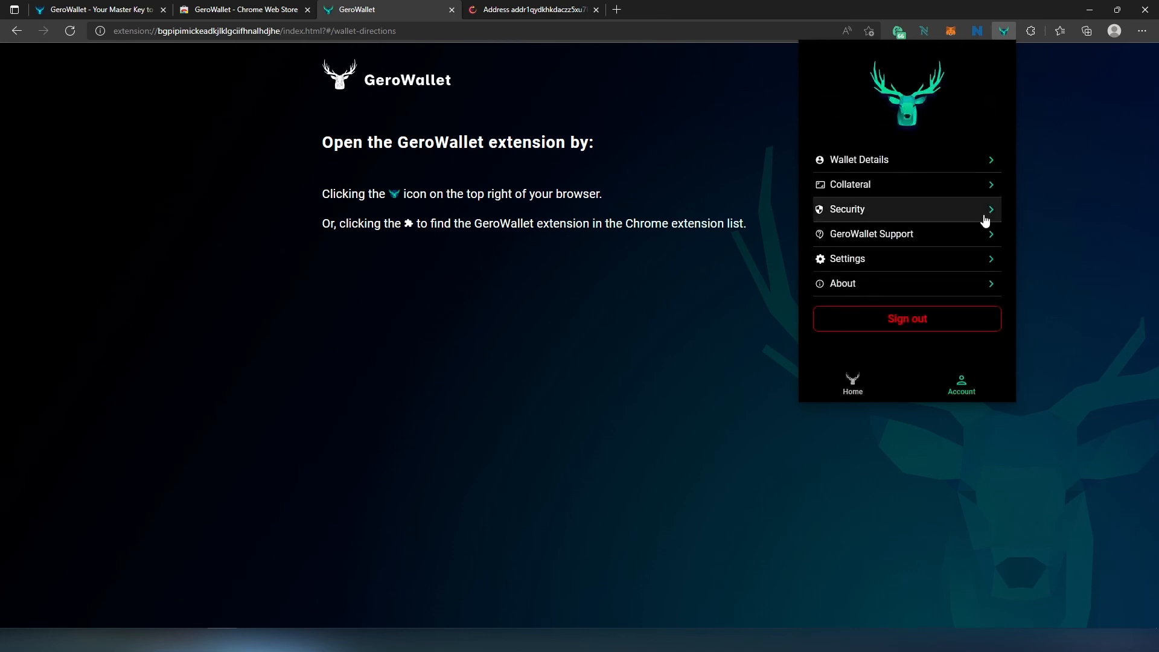
left_click(532, 10)
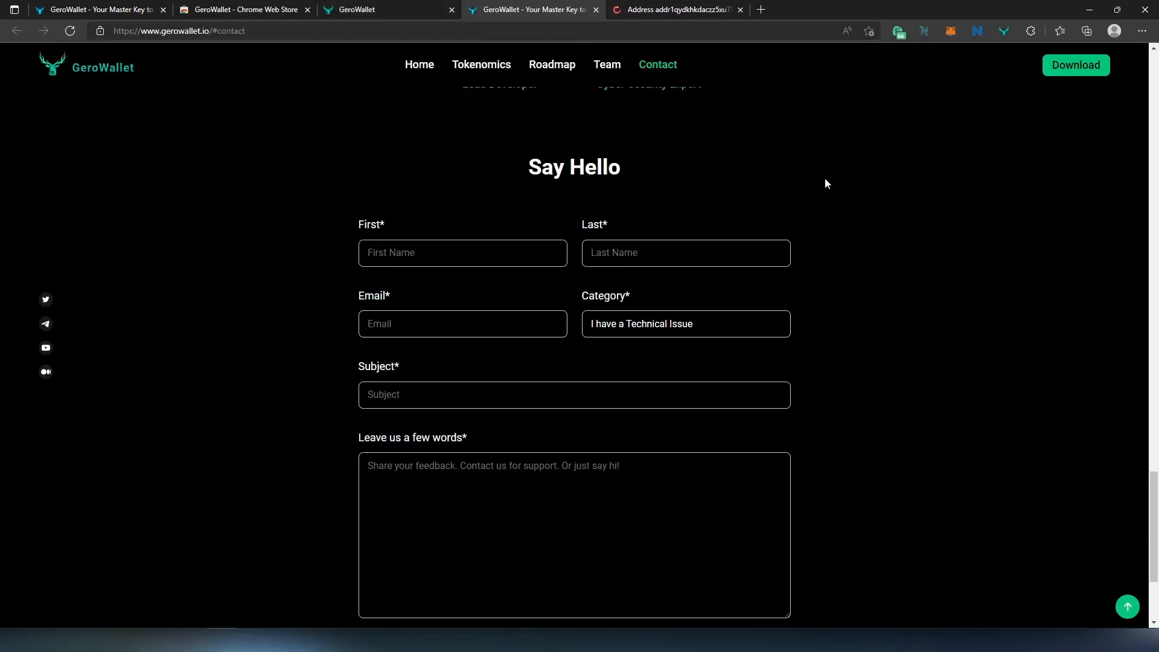
mouse_move(838, 220)
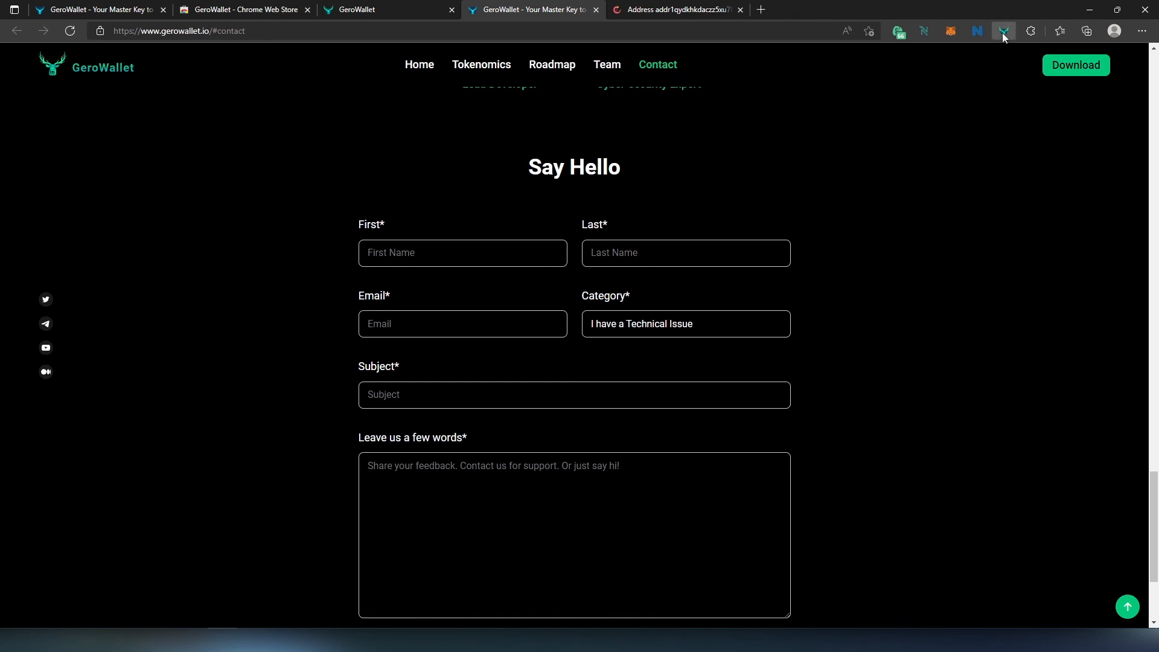
- Confirm Settings show English, USD (with EUR/GBP choices) and 5-minute logout, then return to wallet home
left_click(1003, 30)
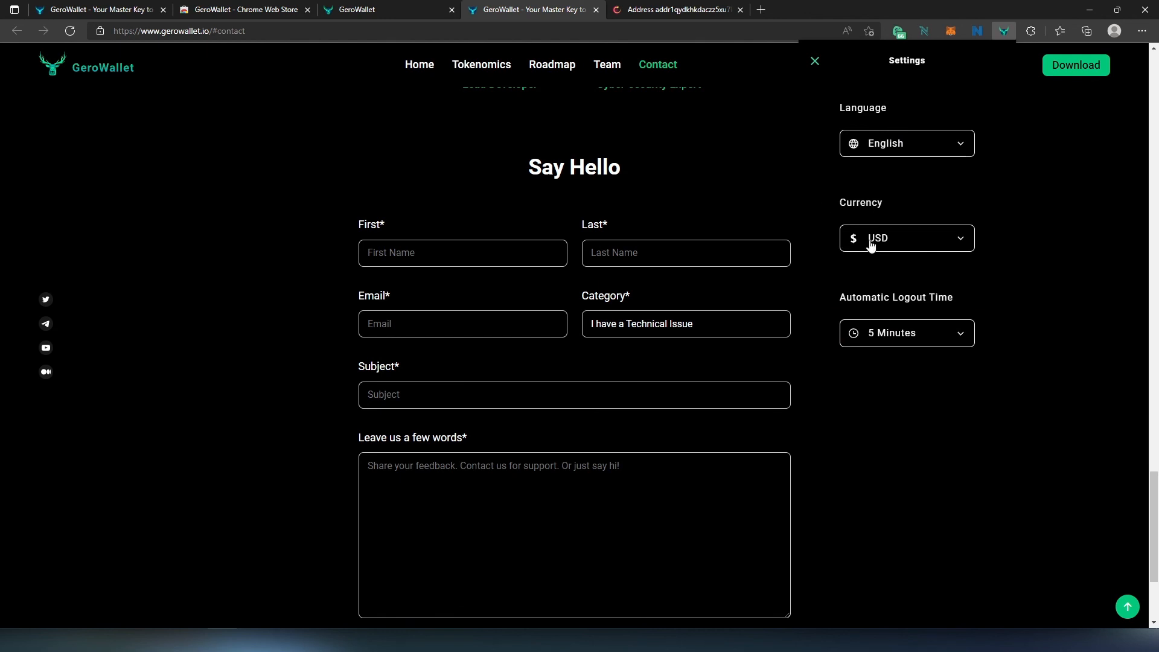
left_click(906, 238)
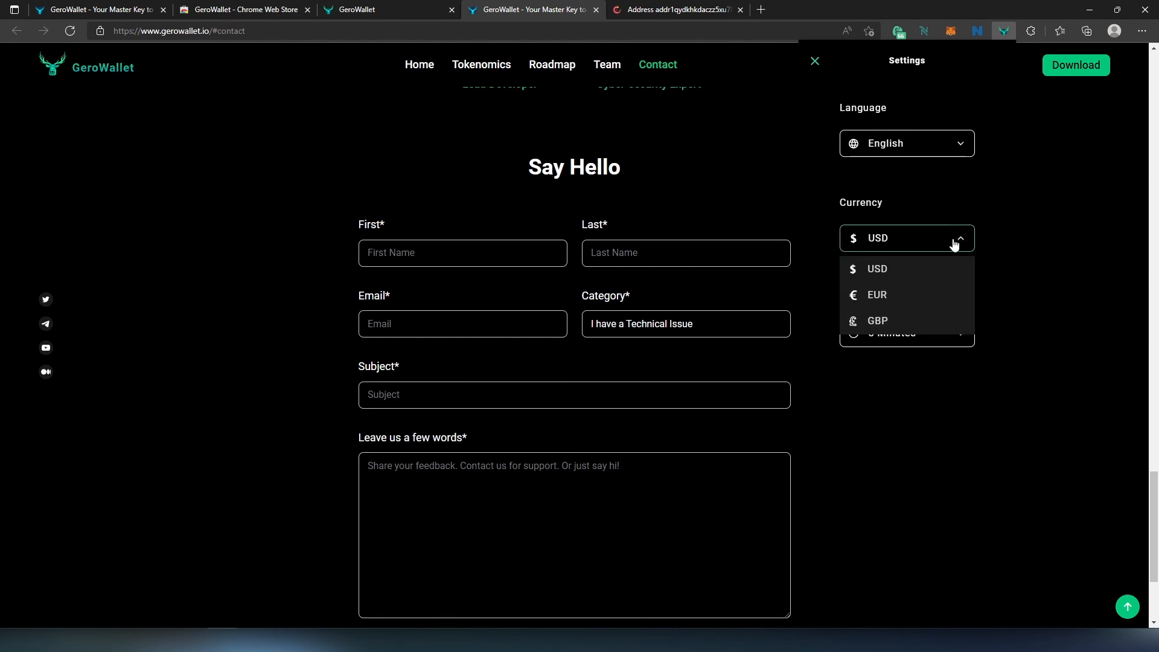
mouse_move(877, 321)
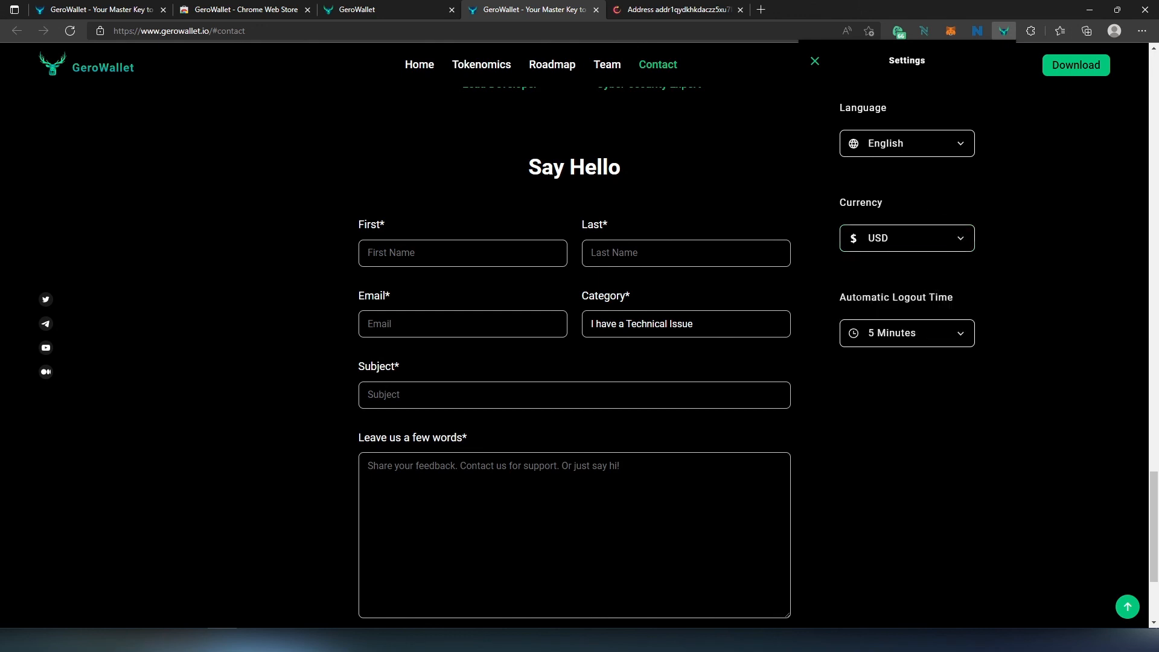
left_click(906, 334)
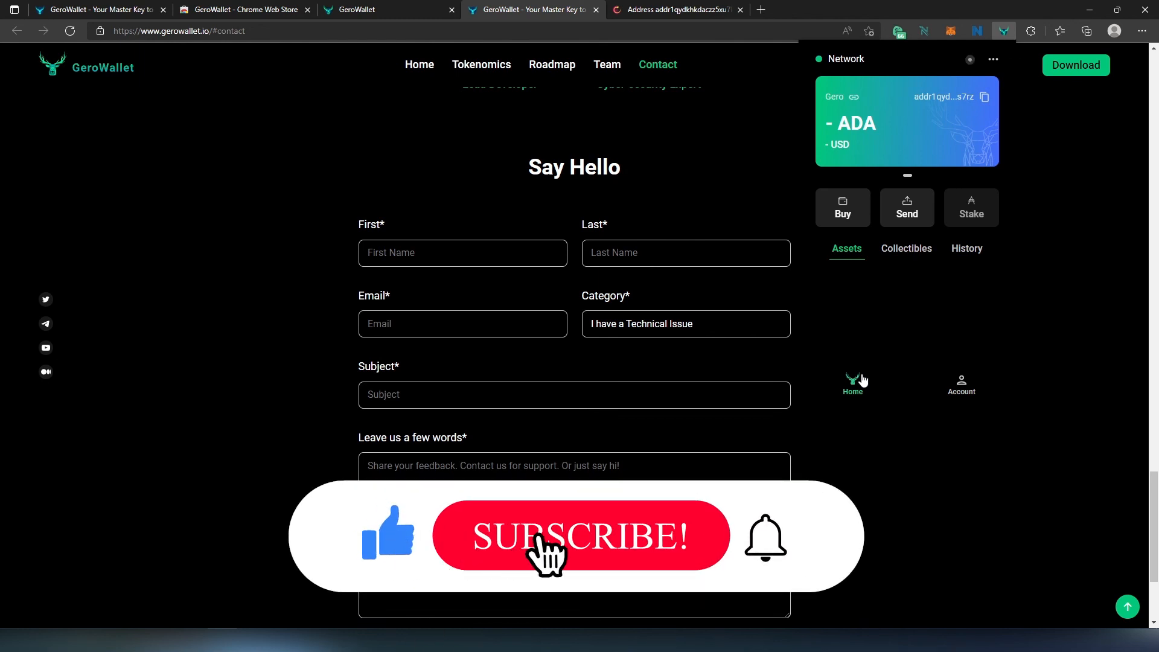
left_click(581, 535)
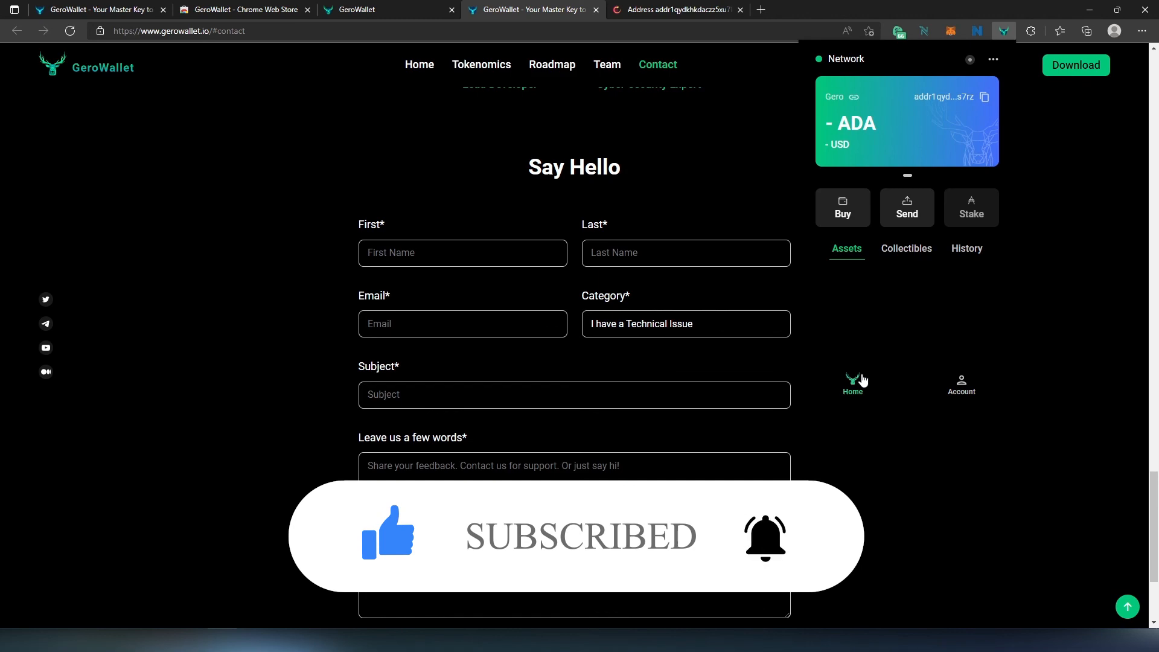